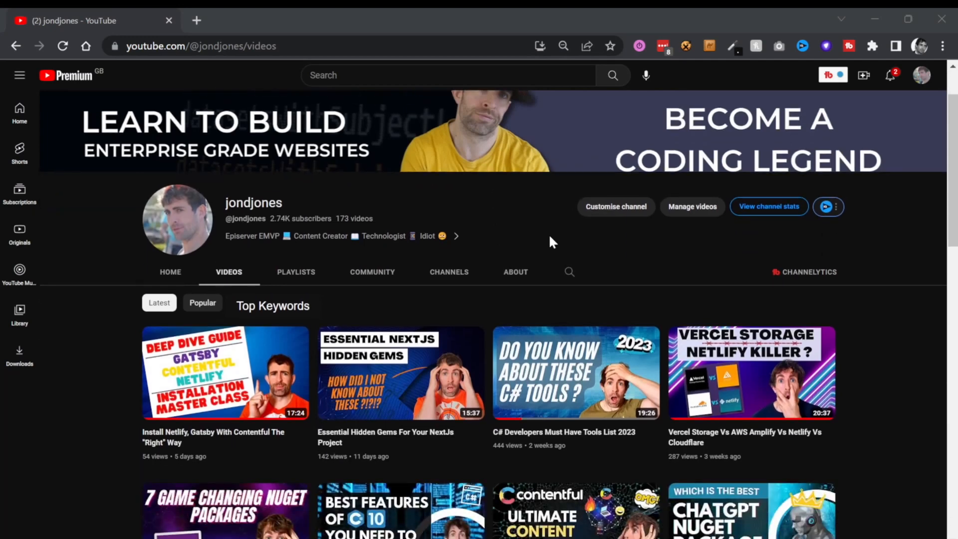
Step: In Quick Start, add Email to the data types and generate a JSON data set
scroll("down", 3)
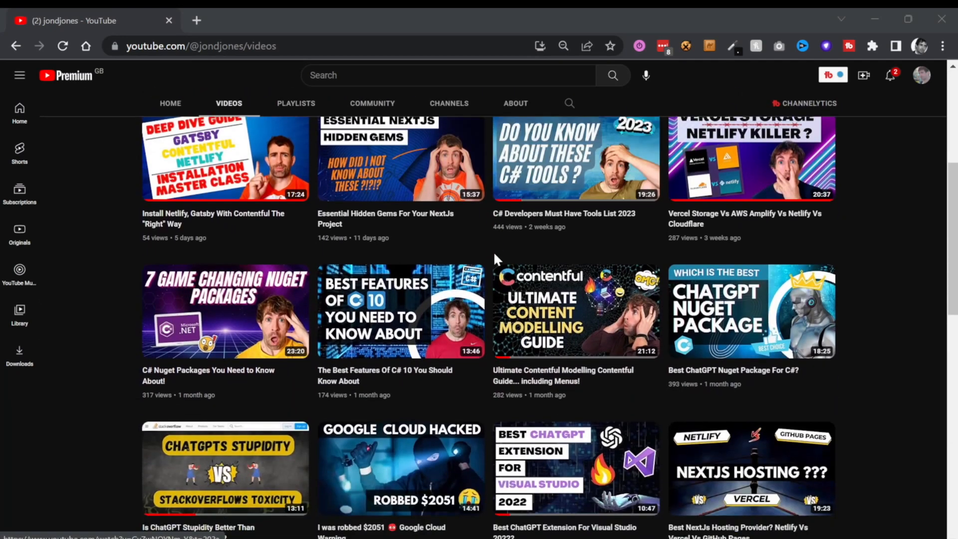
scroll("down", 3)
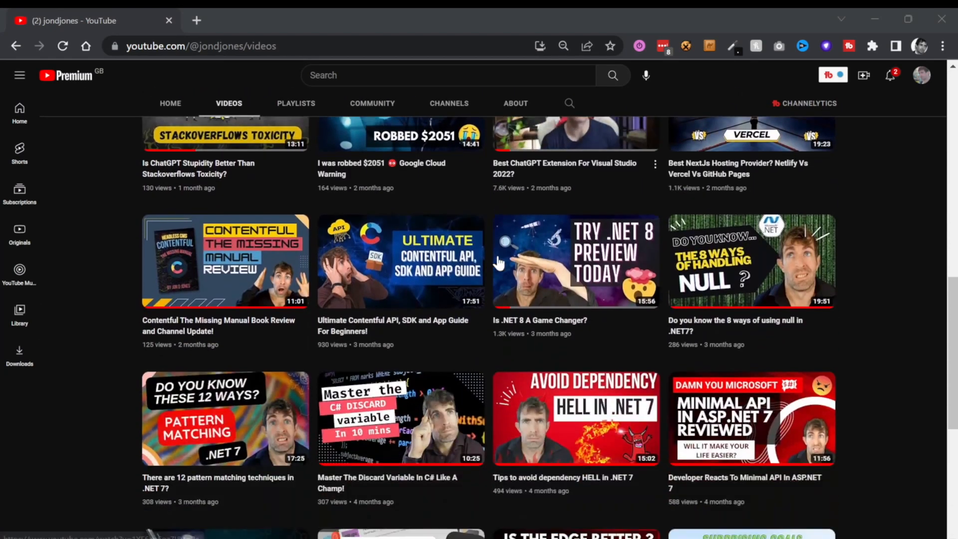
scroll("down", 3)
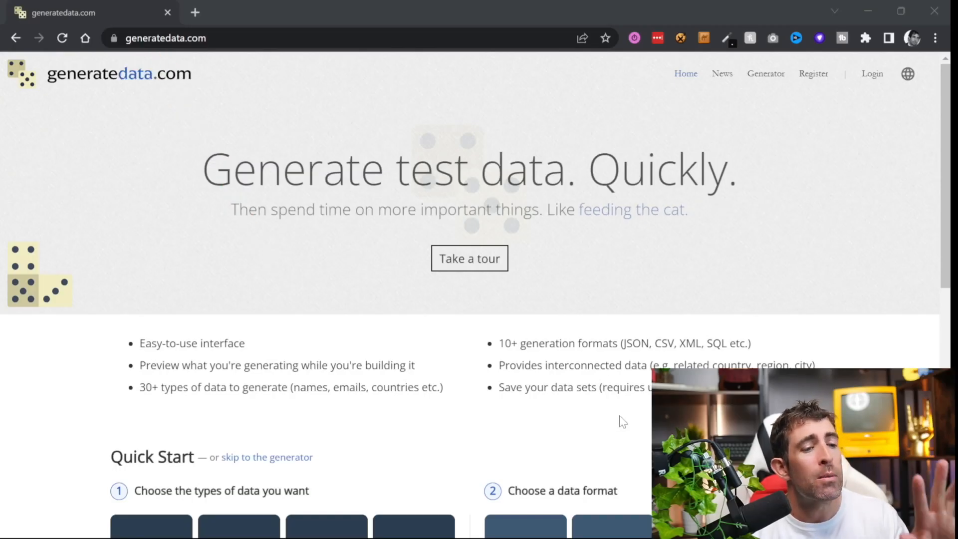
scroll("down", 3)
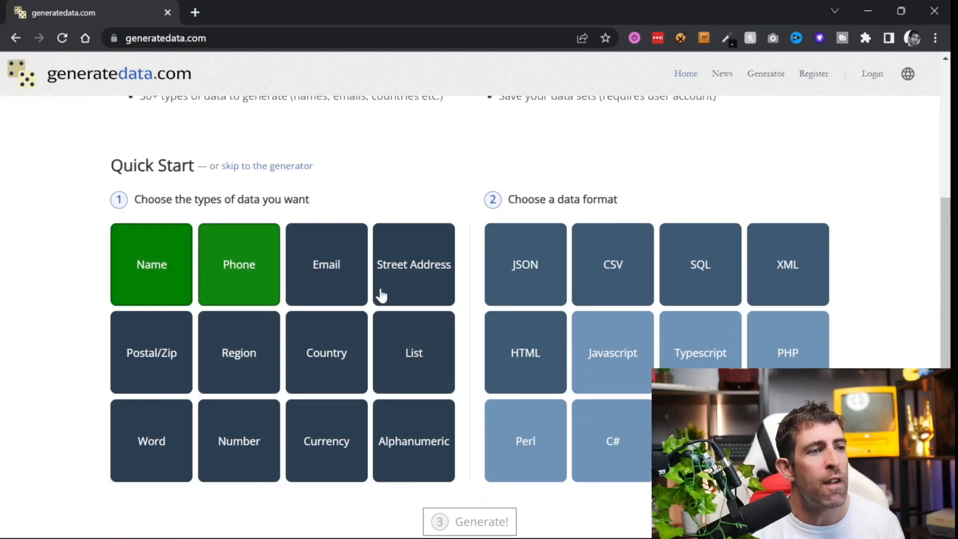
left_click(325, 263)
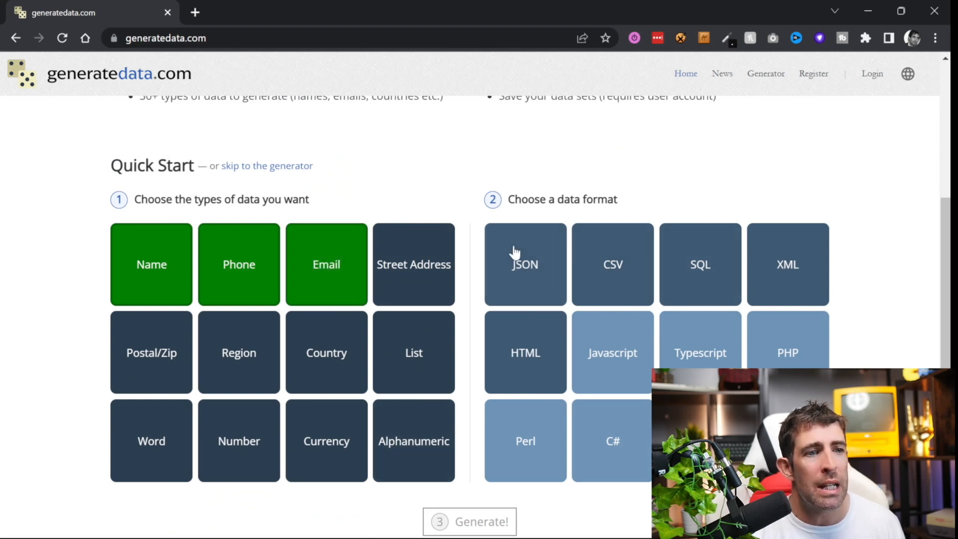
left_click(481, 521)
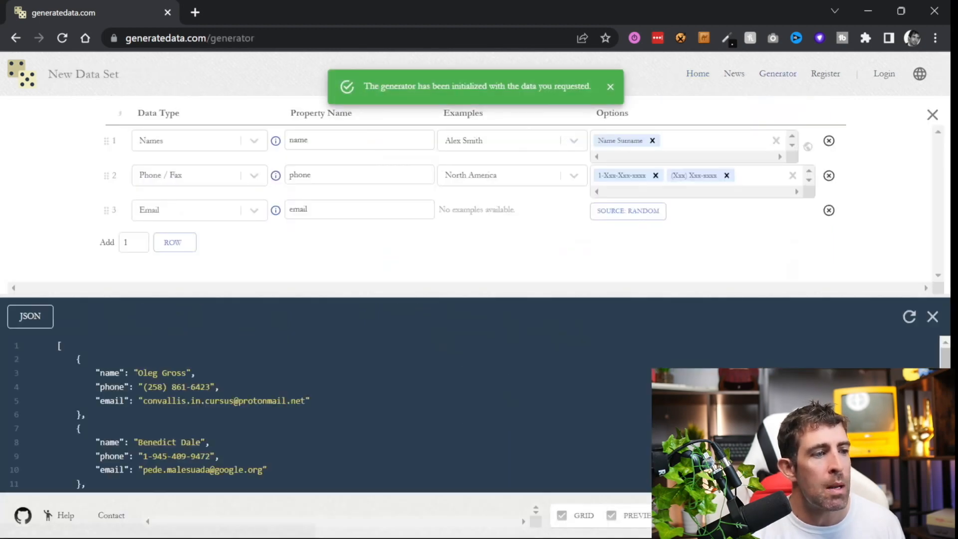
scroll("down", 3)
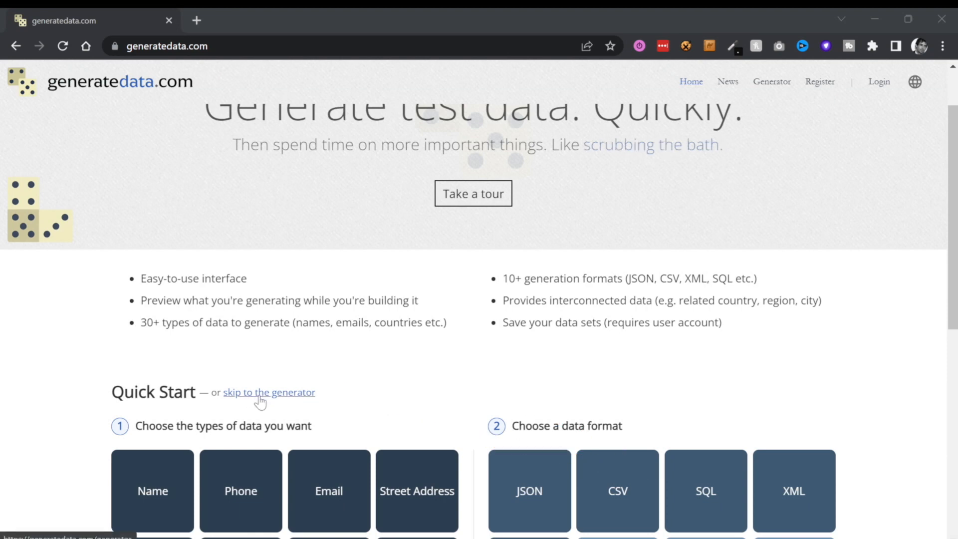
Step: Jump straight to the data generator via the skip link under Quick Start
left_click(270, 392)
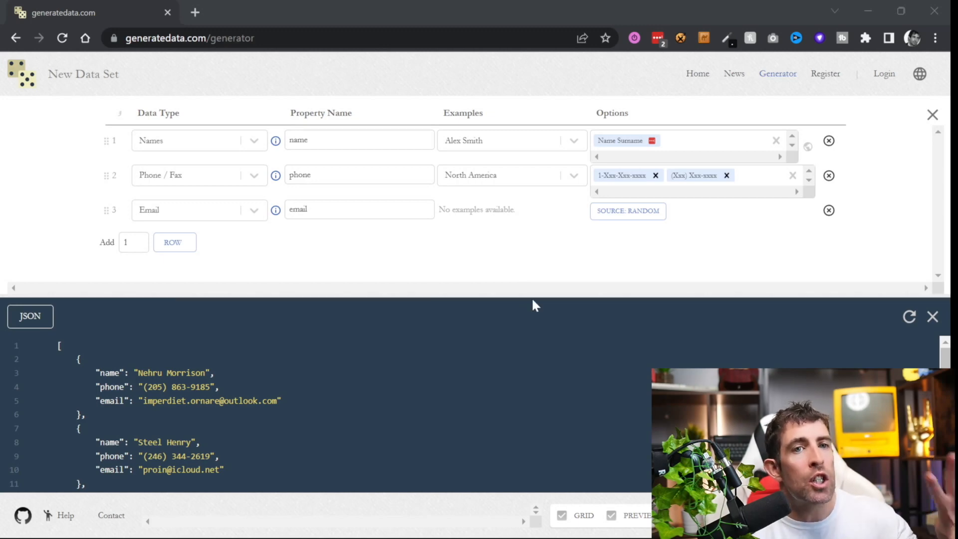
mouse_move(464, 238)
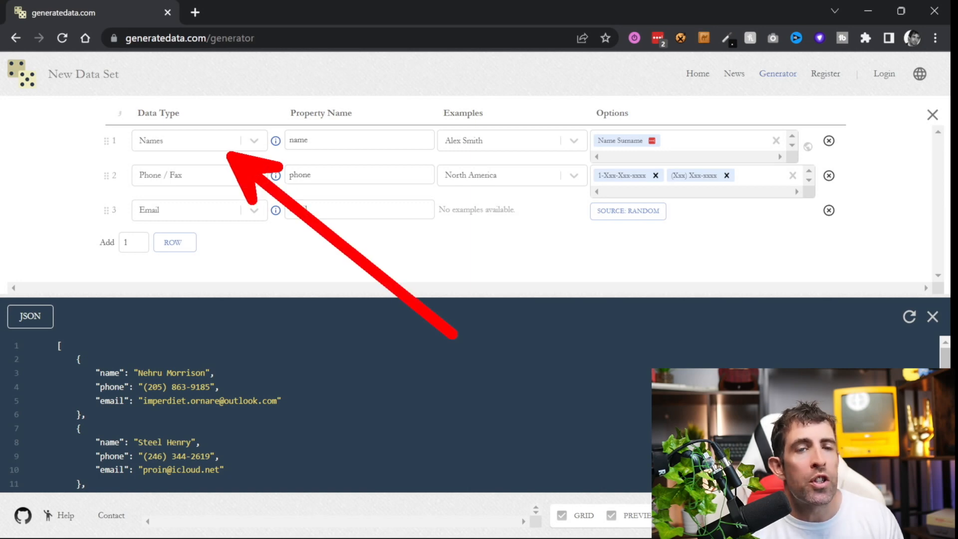
left_click(199, 139)
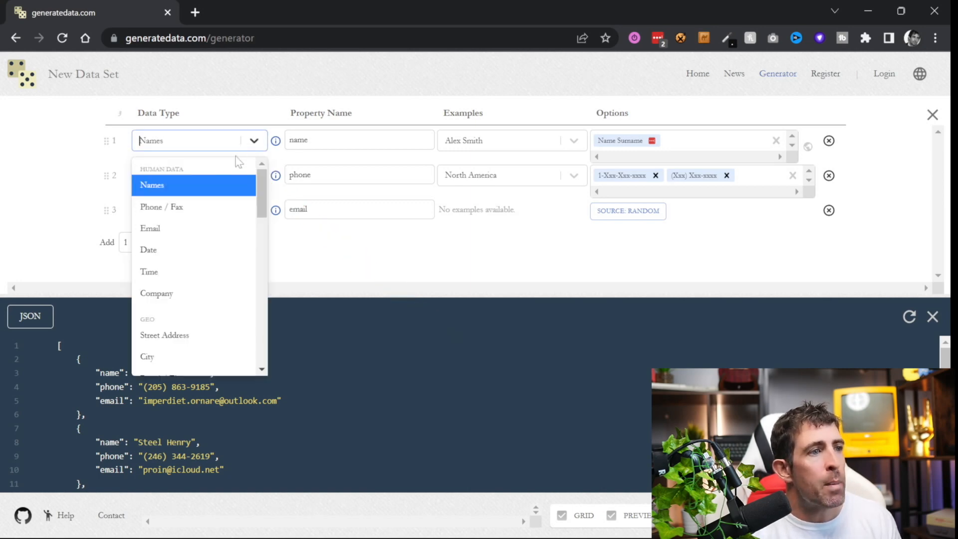
scroll("down", 3)
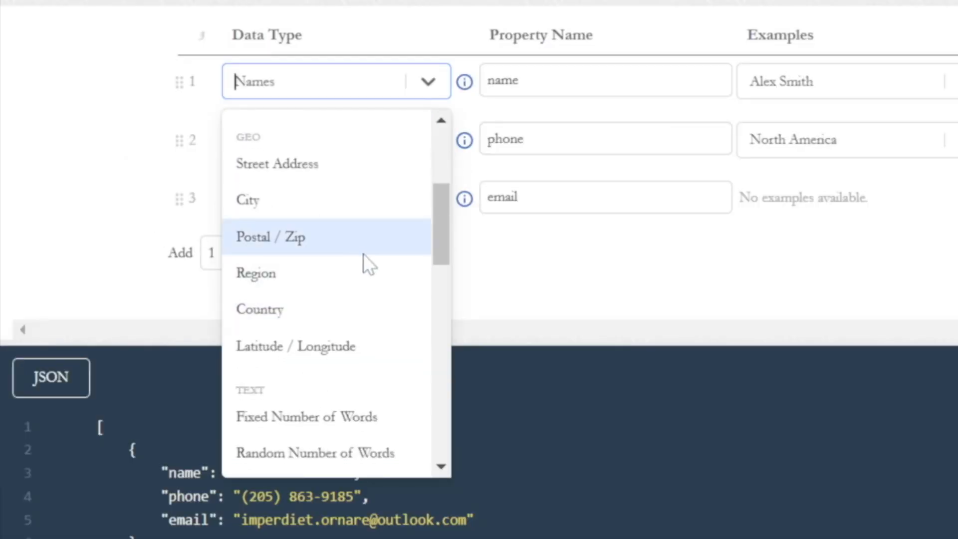
scroll("down", 3)
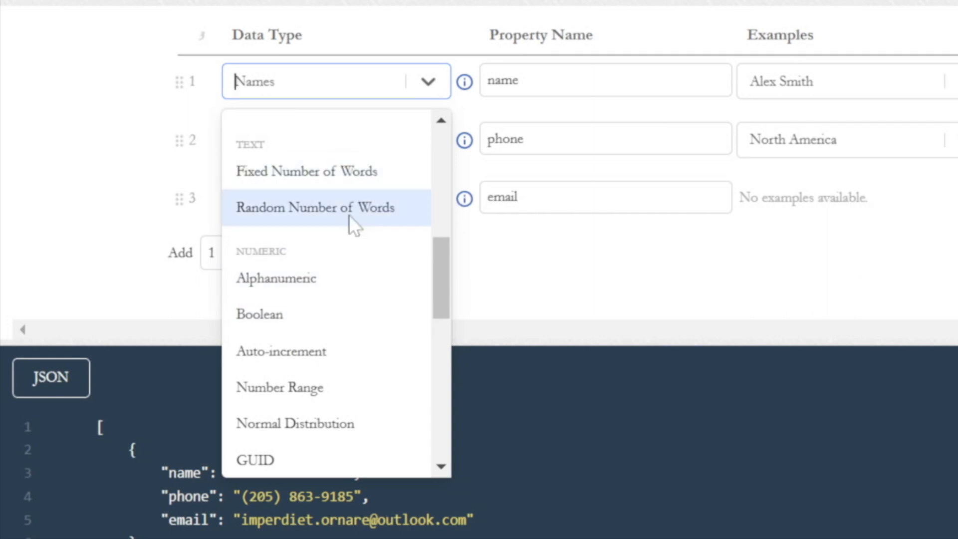
scroll("down", 3)
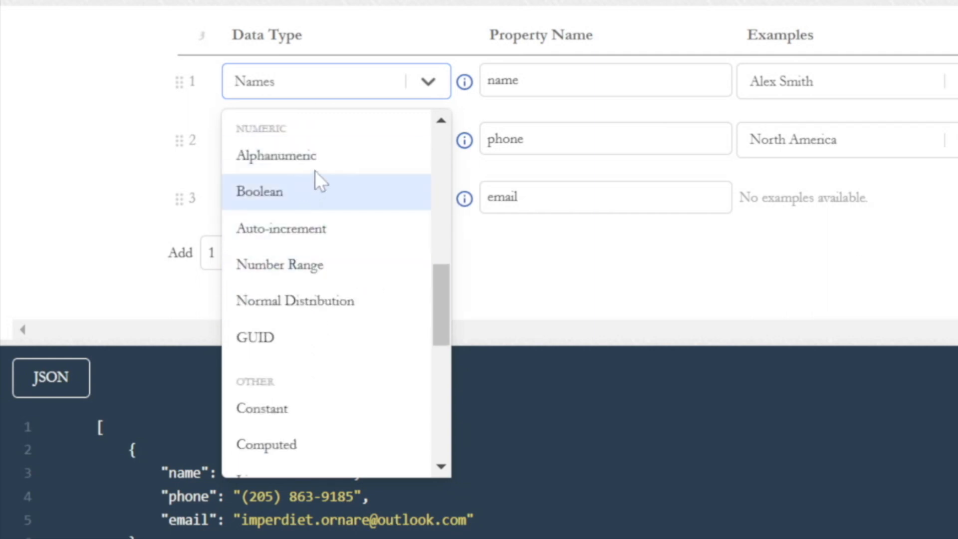
mouse_move(337, 263)
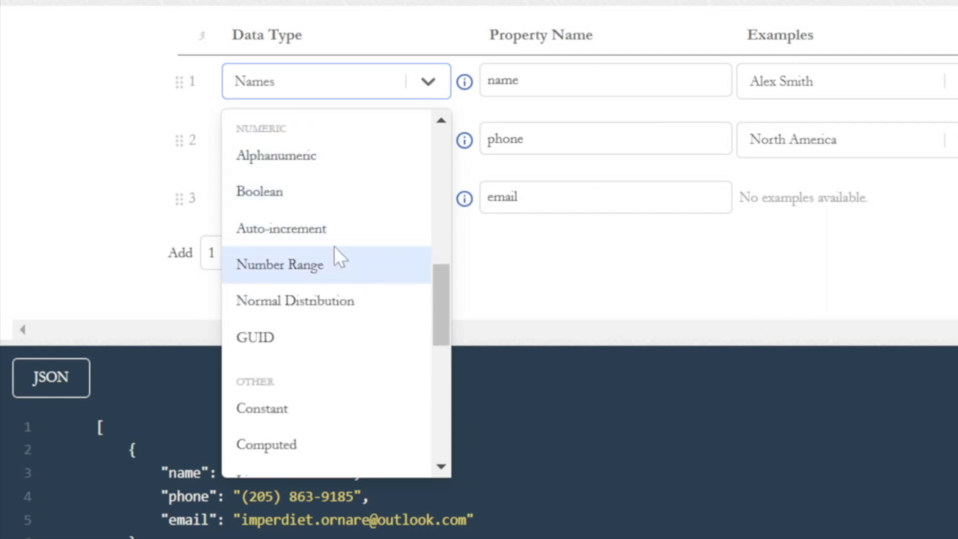
scroll("down", 3)
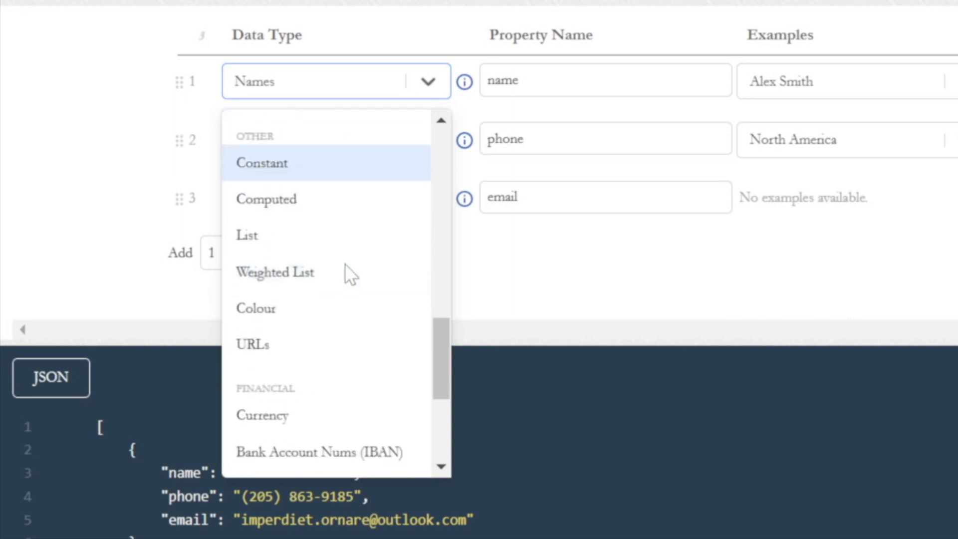
scroll("down", 3)
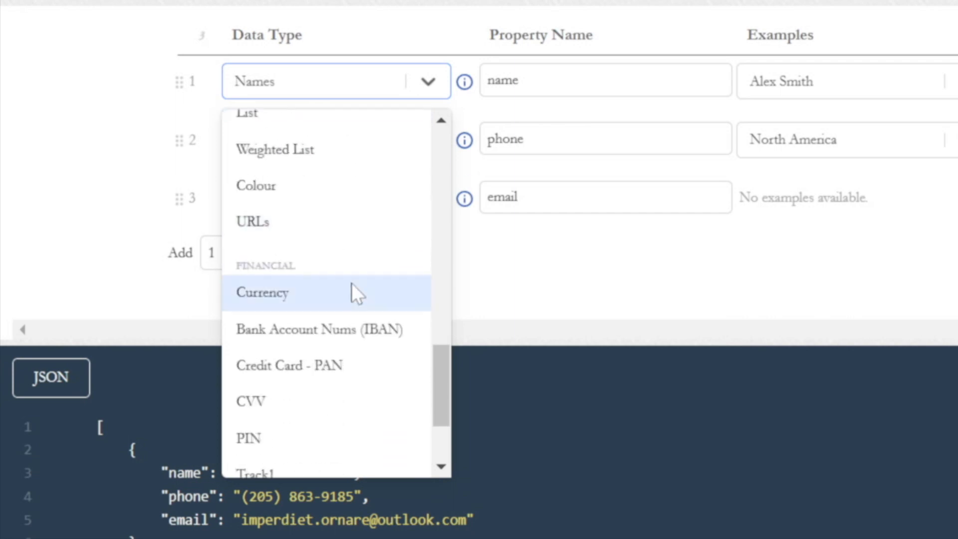
scroll("down", 3)
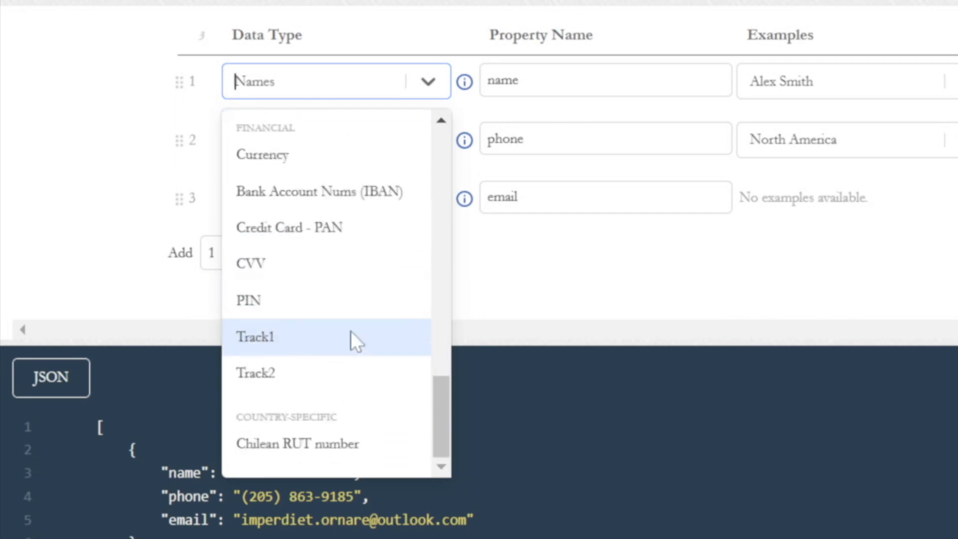
mouse_move(377, 420)
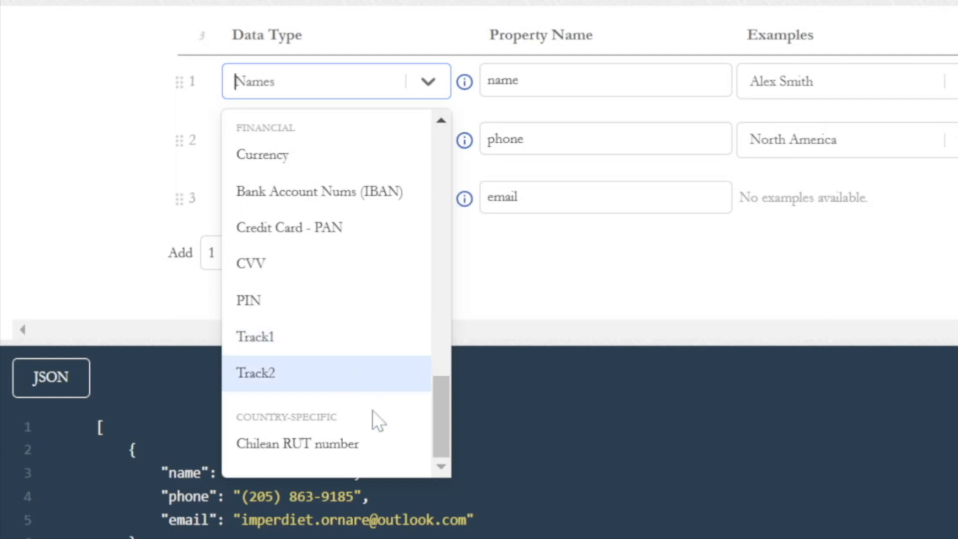
mouse_move(303, 466)
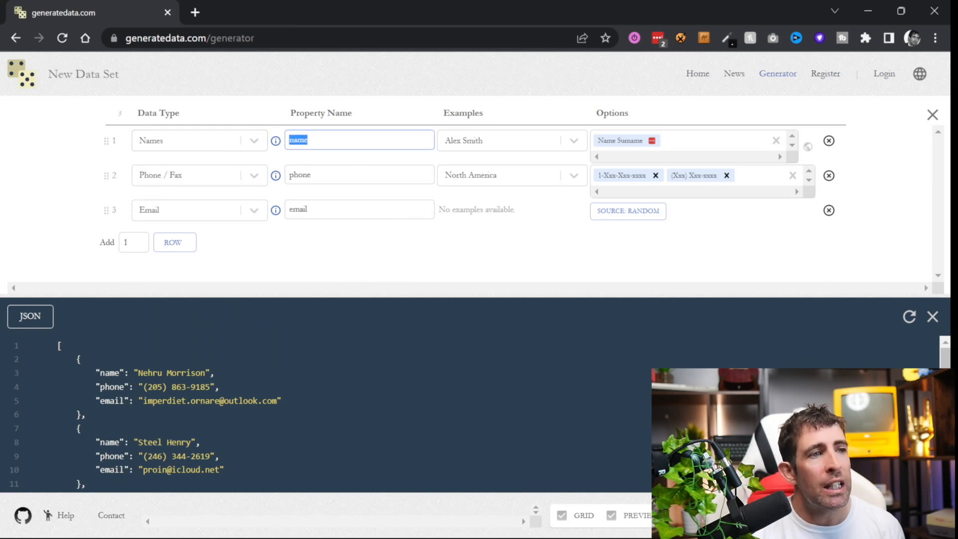
Step: Remove the Name Surname format from row 1 and add a fourth Phone / Fax row
left_click(510, 141)
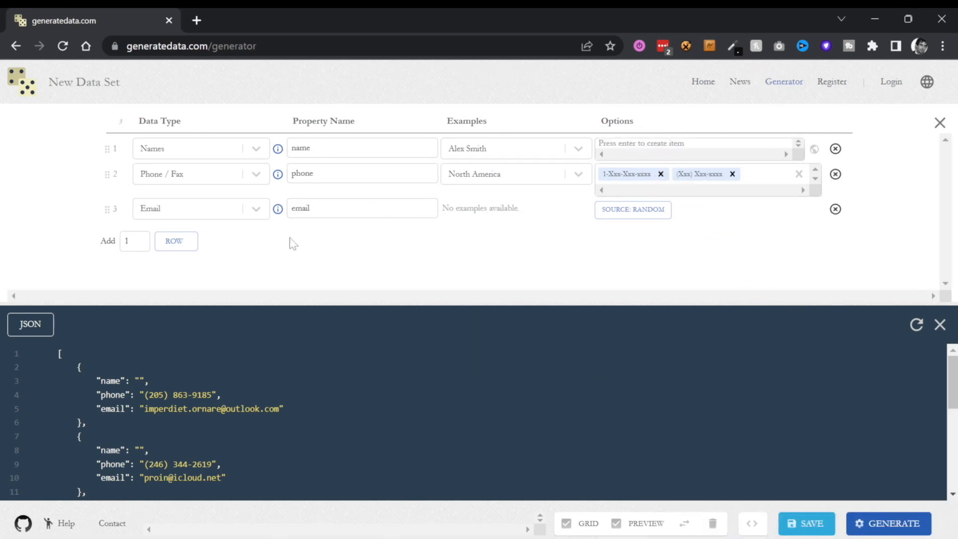
left_click(175, 240)
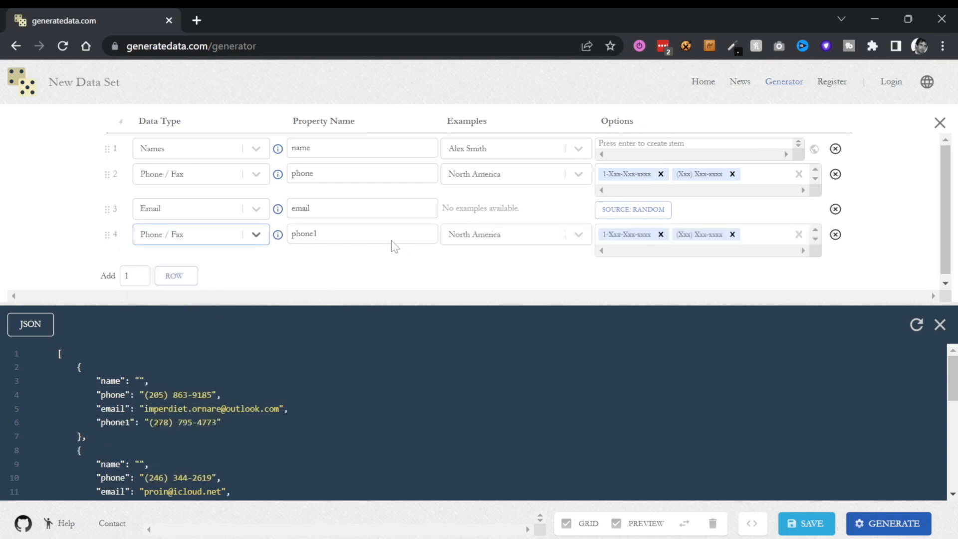
left_click(361, 233)
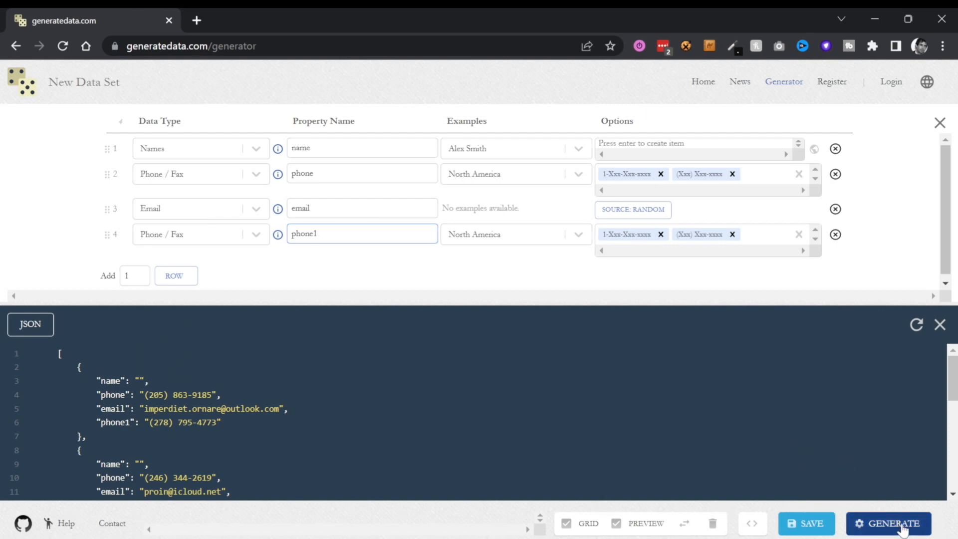
Step: Generate the 10 rows, download the JSON file, view it in Notepad++ and return to the browser
left_click(888, 524)
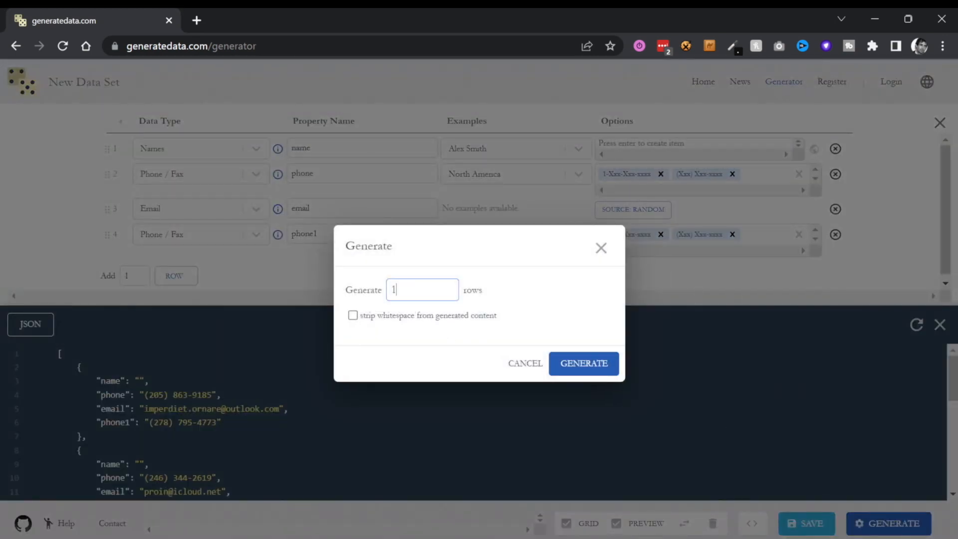
left_click(583, 363)
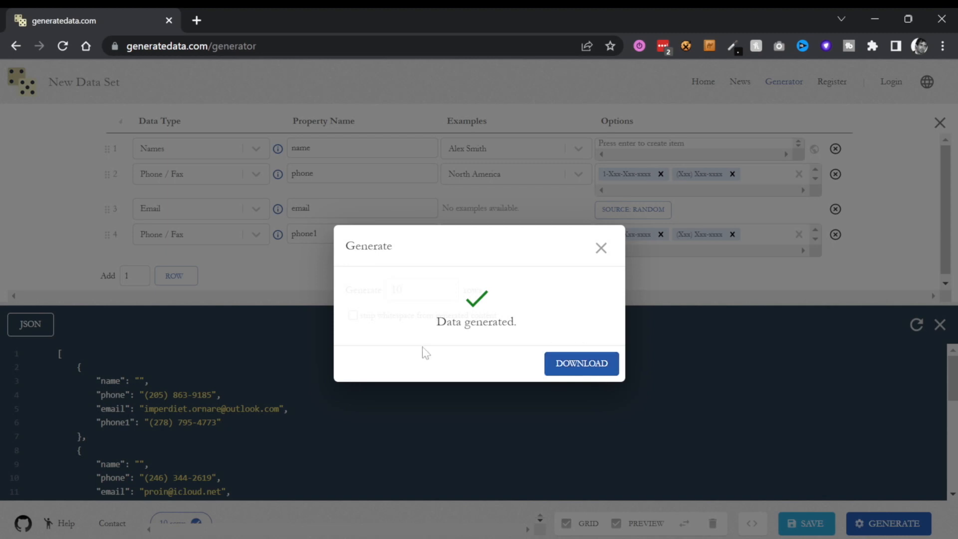
mouse_move(622, 263)
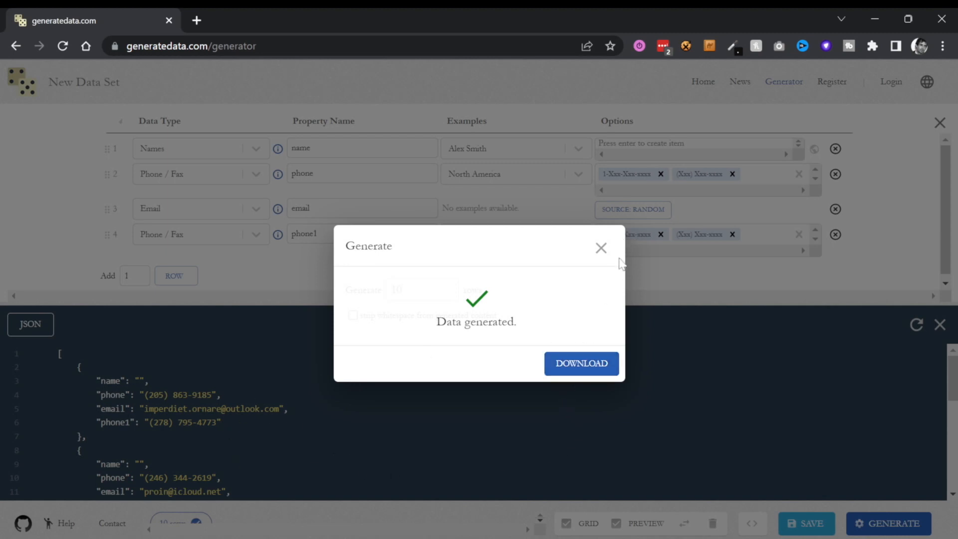
left_click(580, 363)
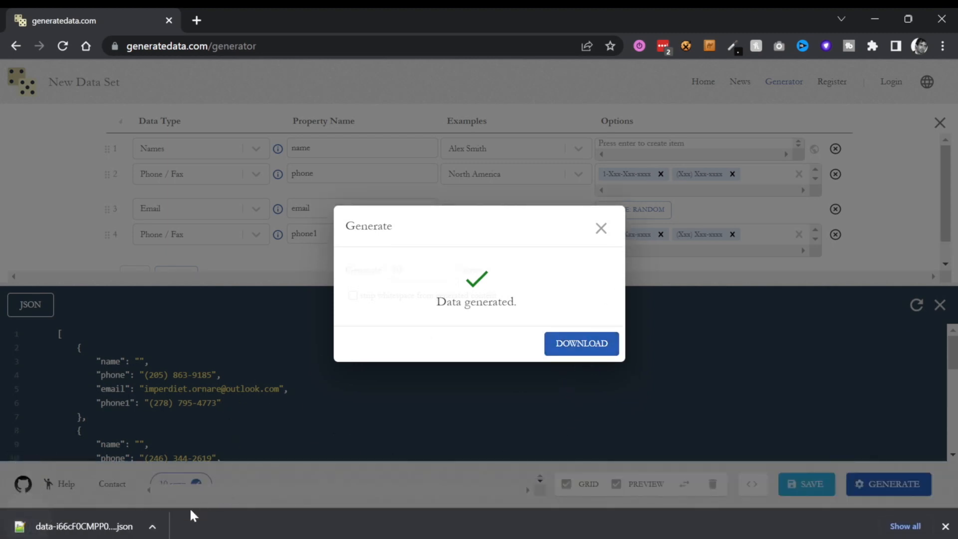
left_click(580, 342)
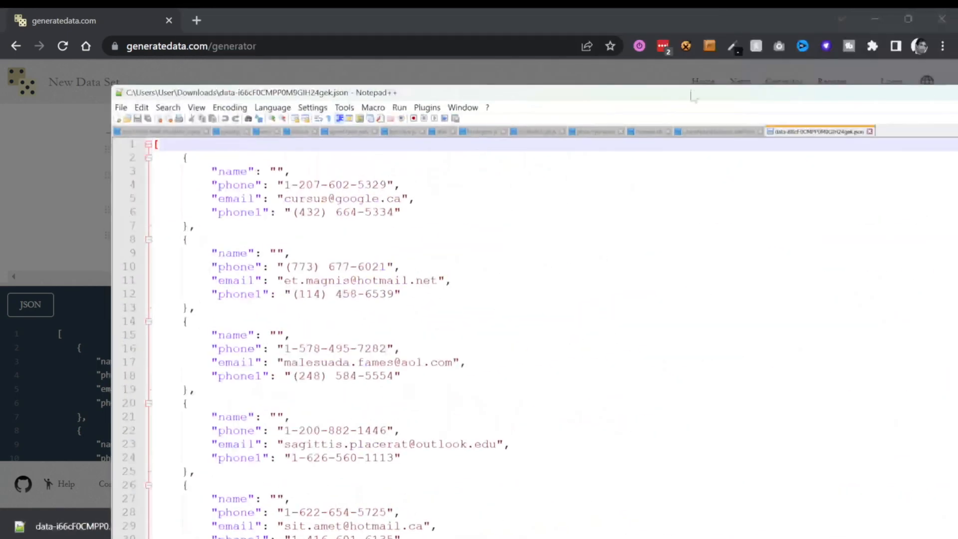
left_click(907, 18)
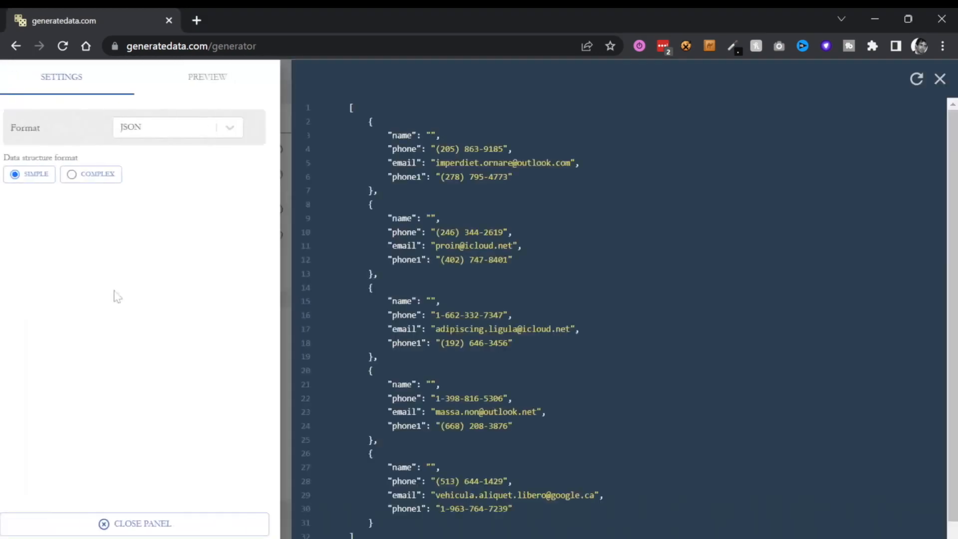
Step: Switch the output format from JSON to C# in the settings panel
left_click(188, 126)
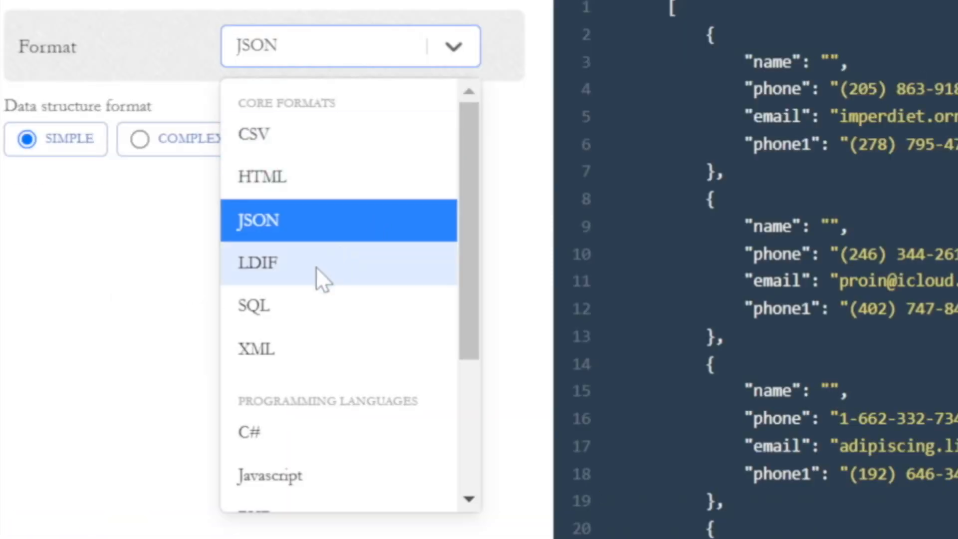
scroll("down", 3)
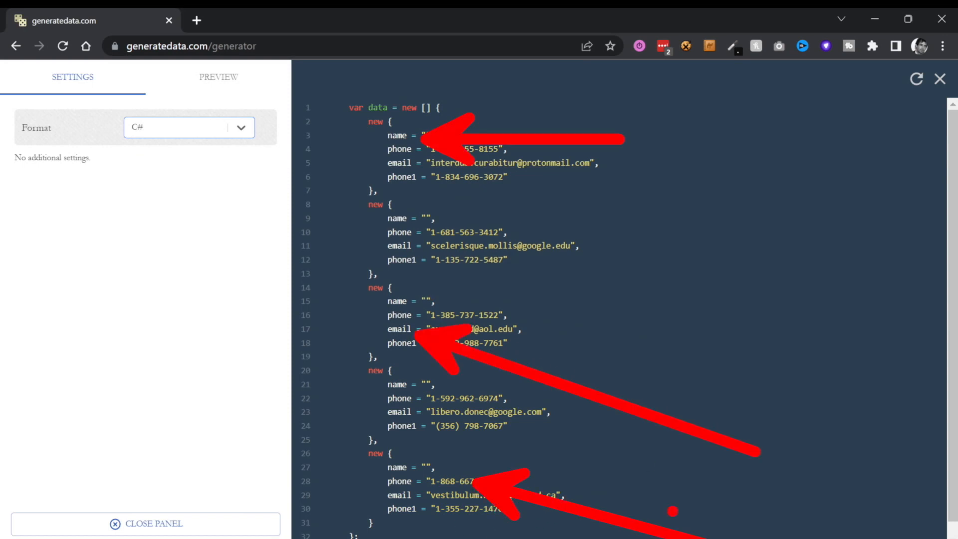
left_click(188, 128)
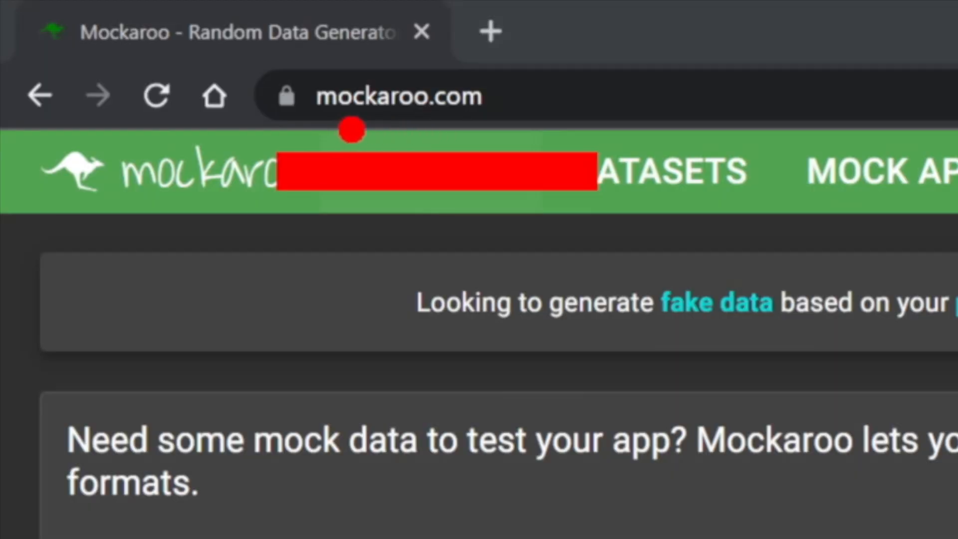
mouse_move(412, 130)
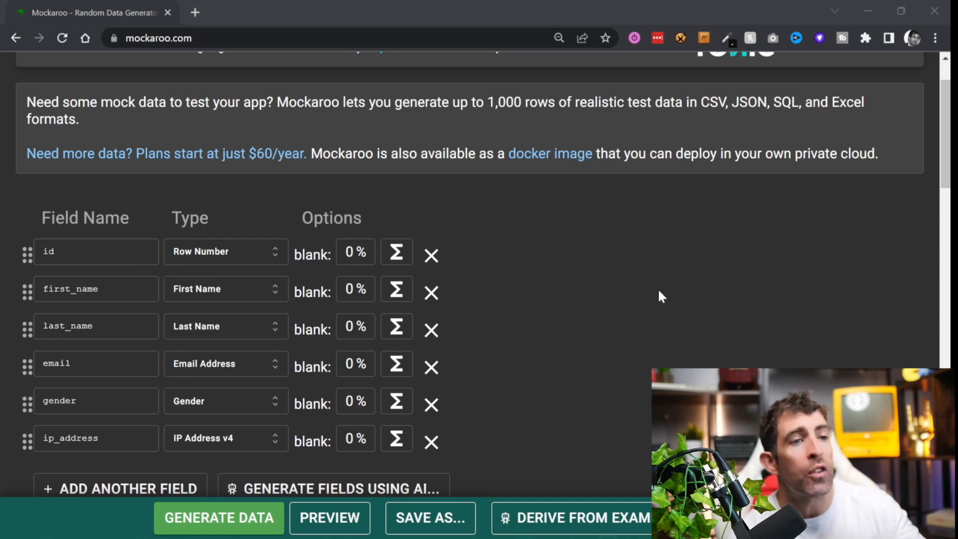
mouse_move(492, 290)
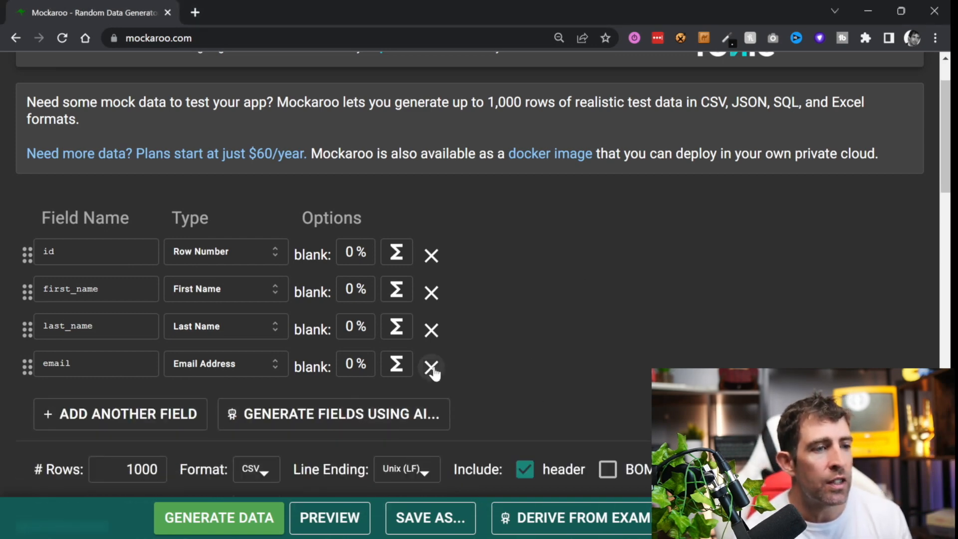
Step: Remove the email field, add a new field named email_address and start choosing its type
left_click(431, 367)
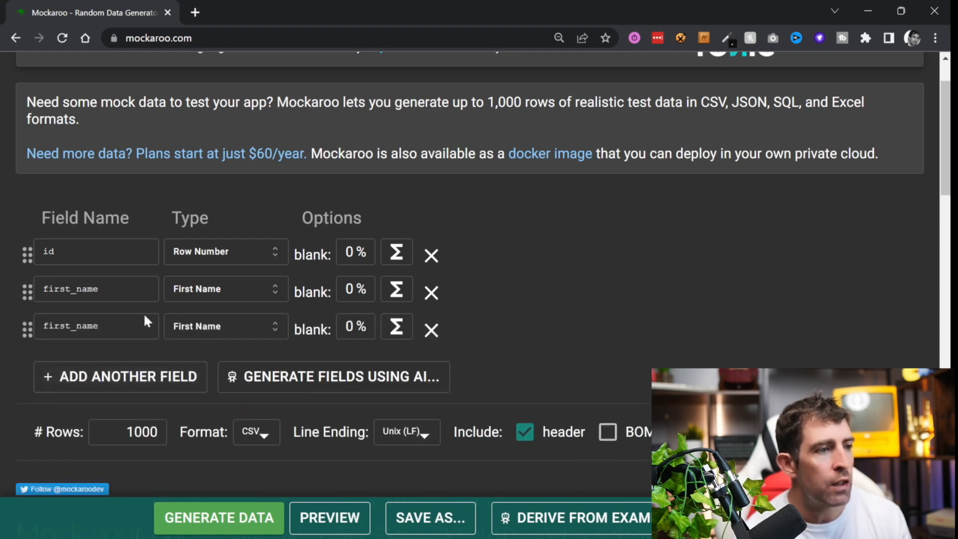
left_click(120, 376)
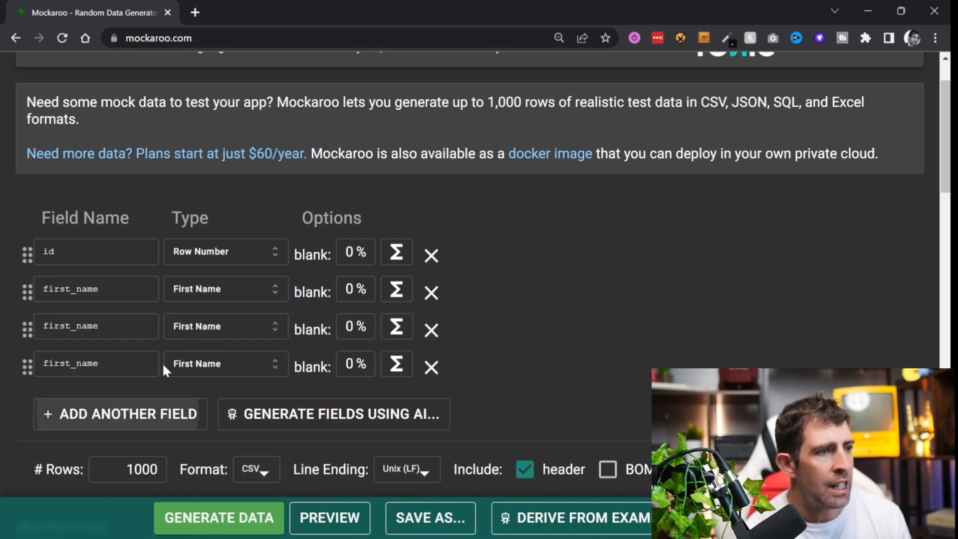
type("aemail a")
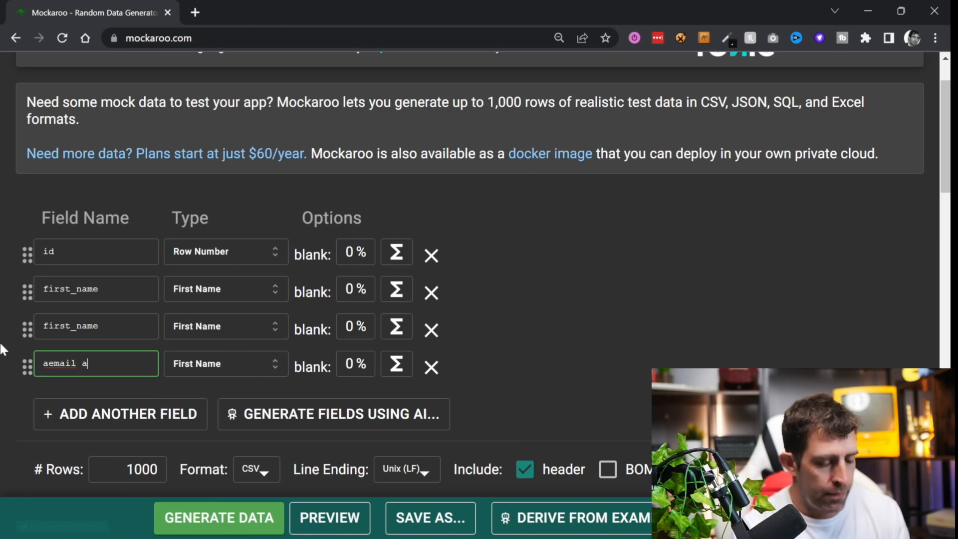
type("email_address")
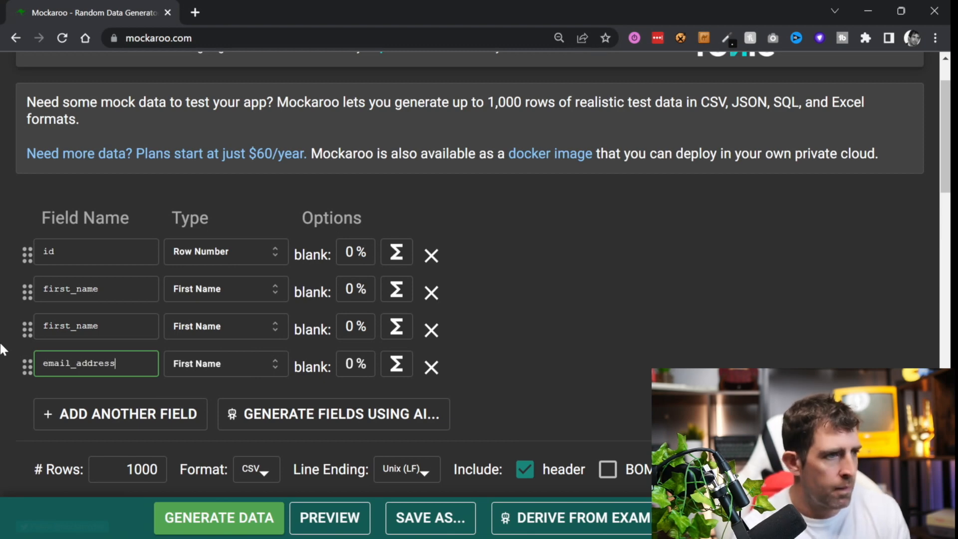
left_click(226, 363)
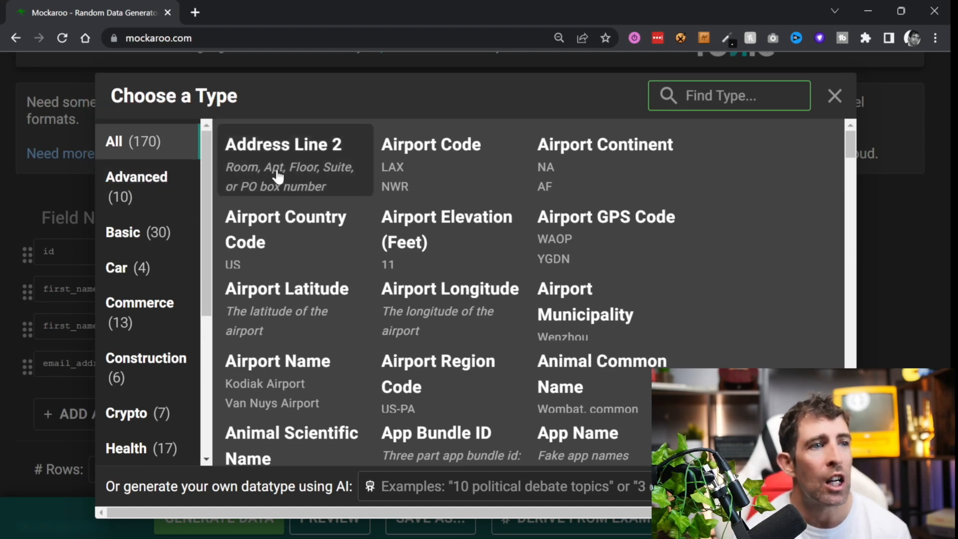
Step: Browse the Car, Commerce, Health, IT, Personal and Products data type categories
scroll("down", 3)
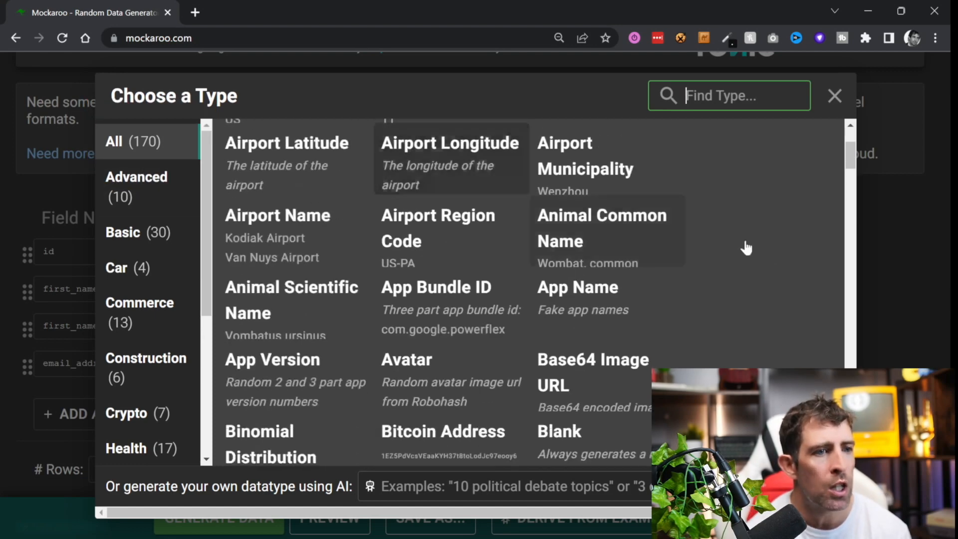
left_click(127, 268)
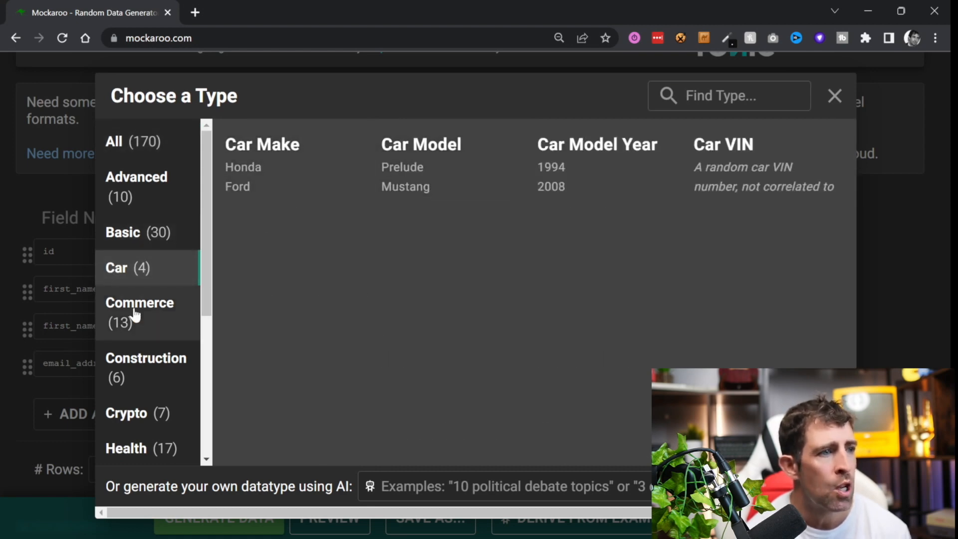
left_click(140, 302)
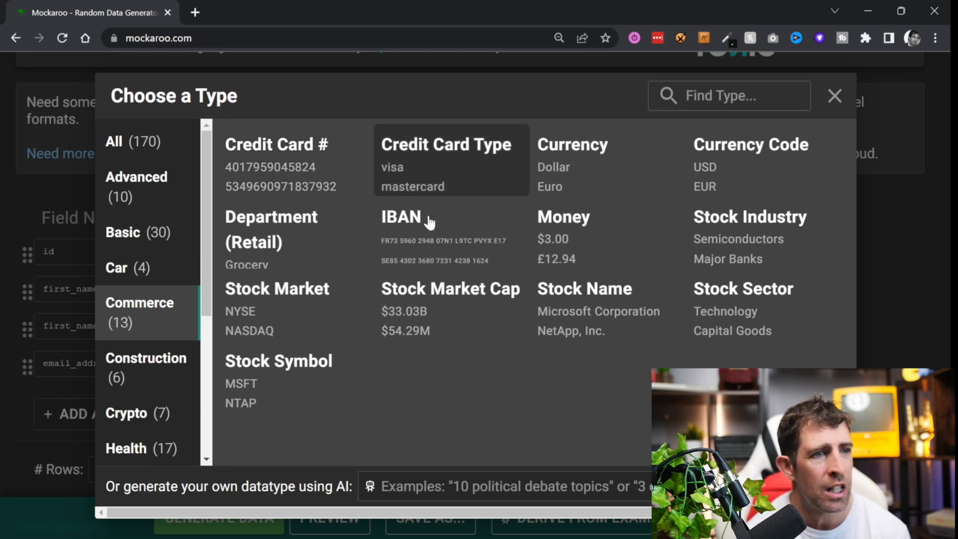
mouse_move(375, 375)
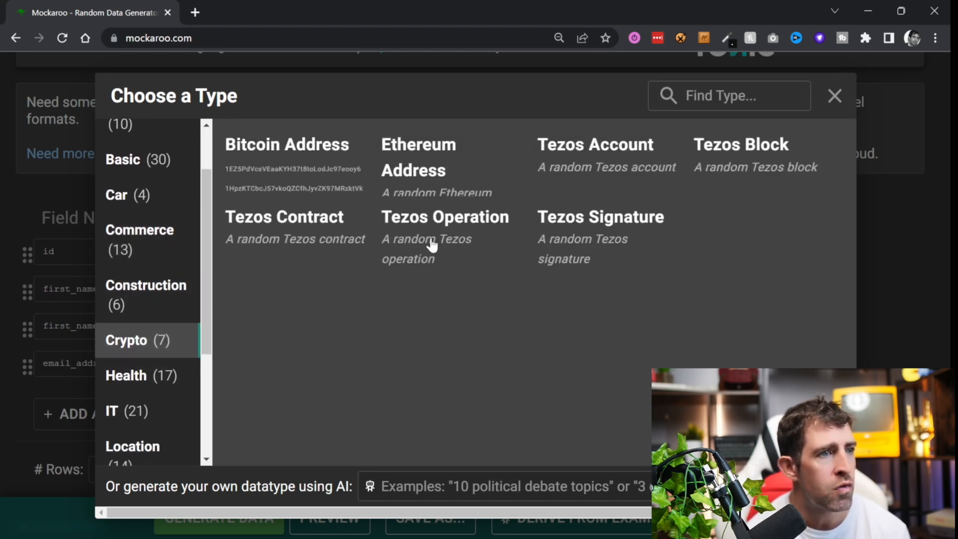
left_click(126, 375)
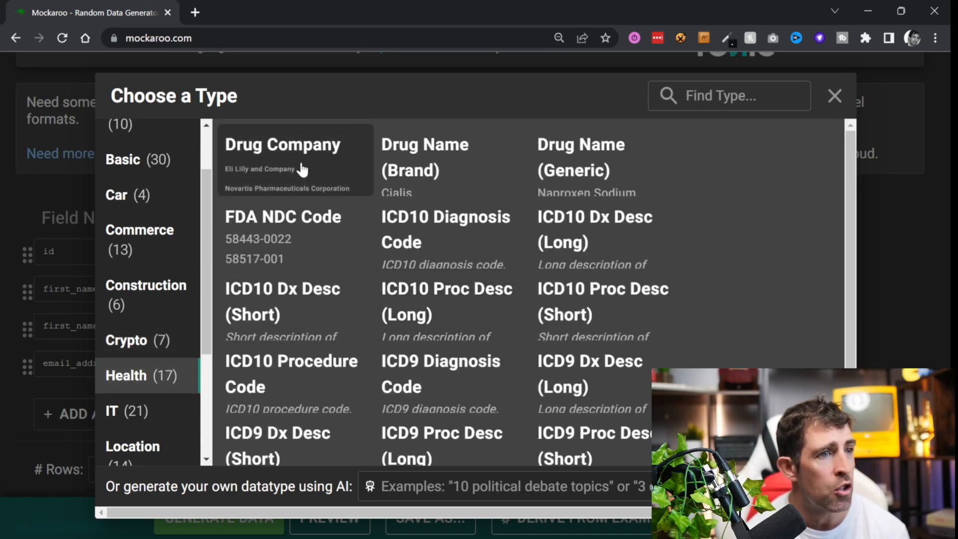
left_click(126, 410)
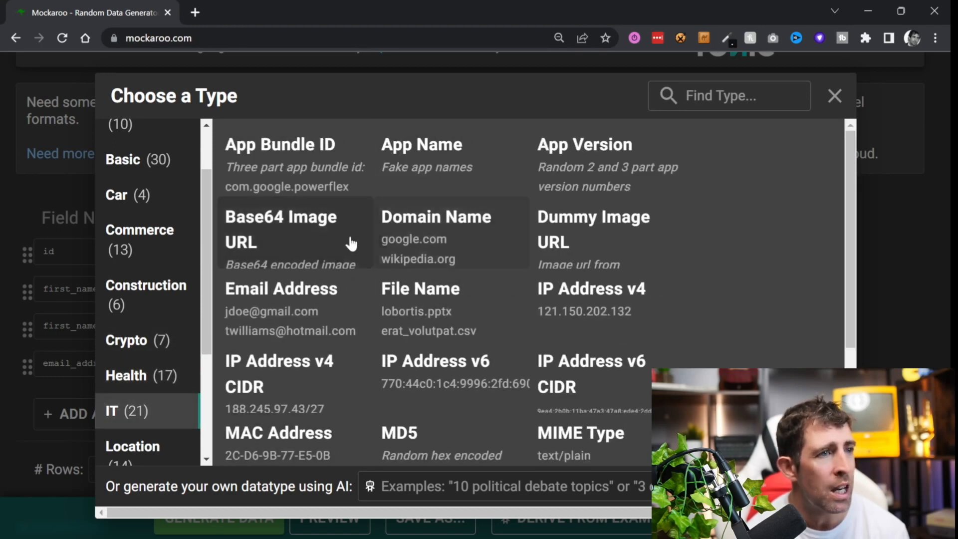
mouse_move(443, 382)
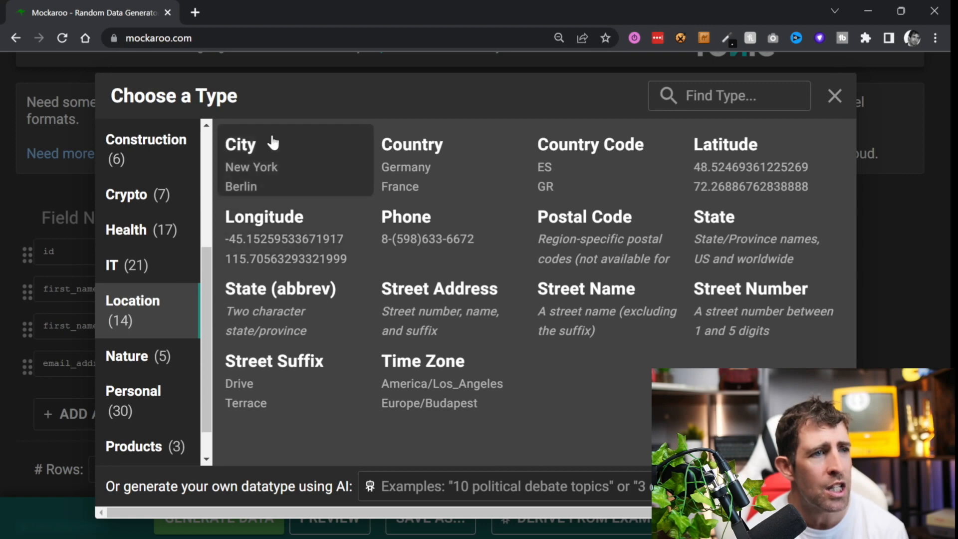
mouse_move(597, 271)
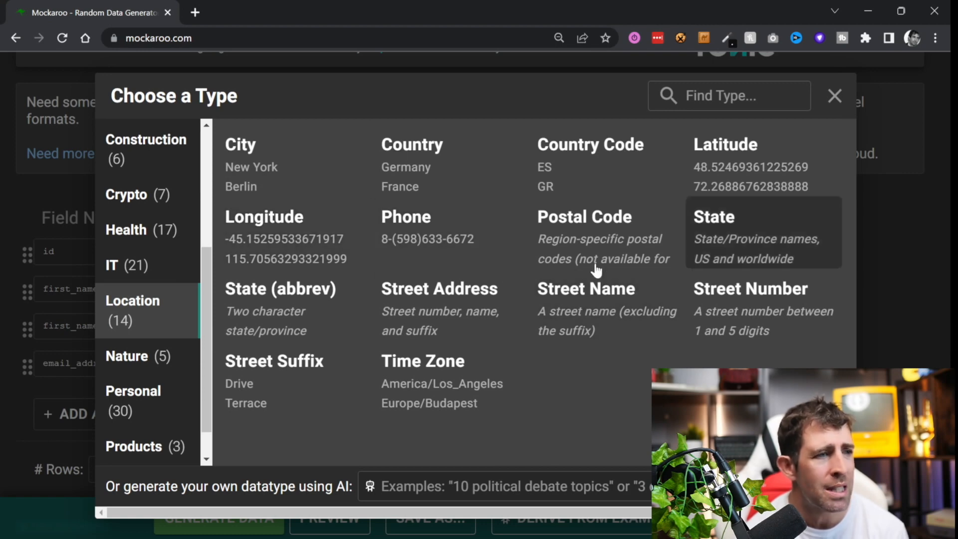
left_click(133, 400)
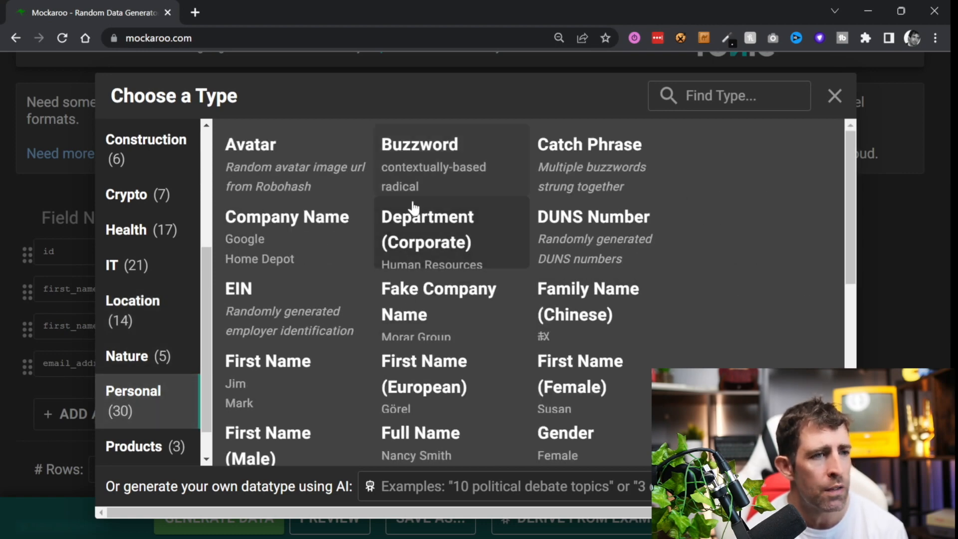
scroll("down", 3)
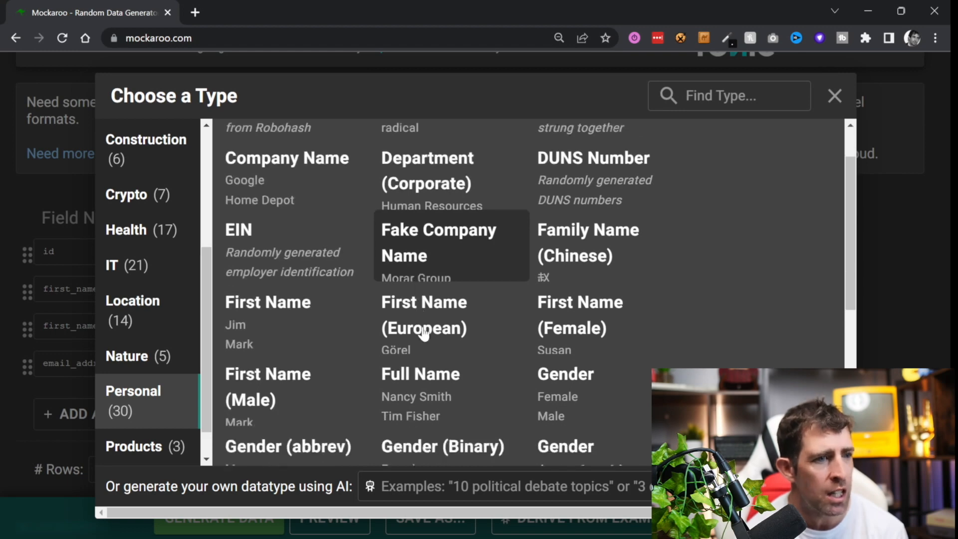
scroll("down", 3)
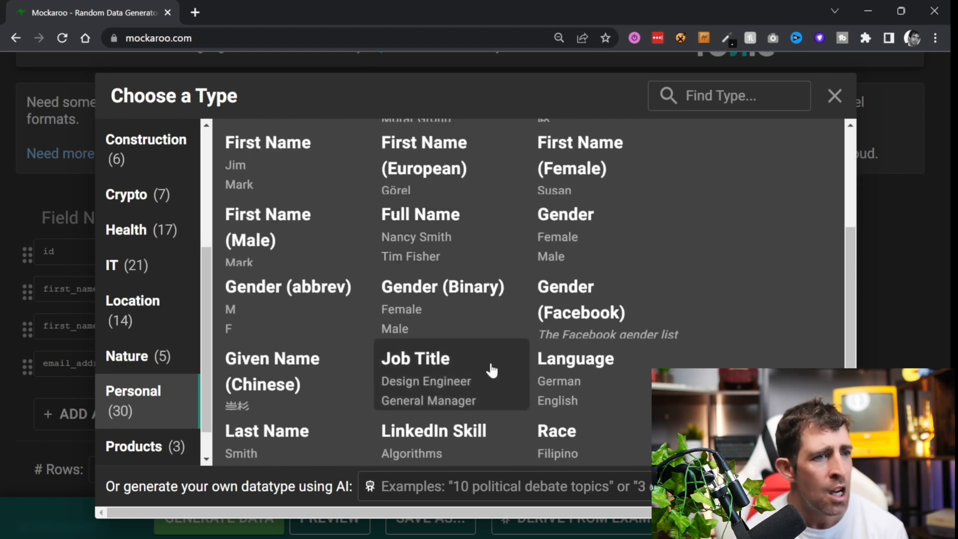
scroll("down", 3)
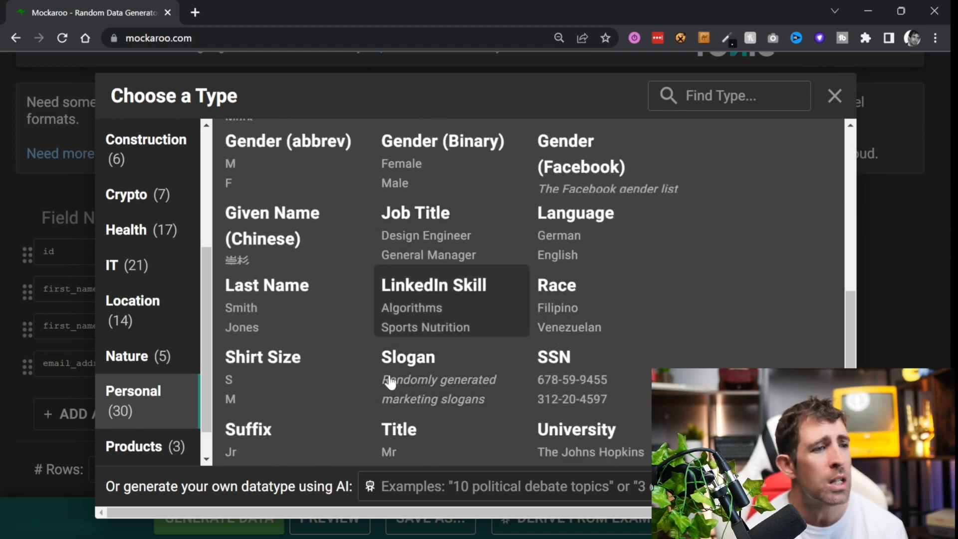
left_click(133, 446)
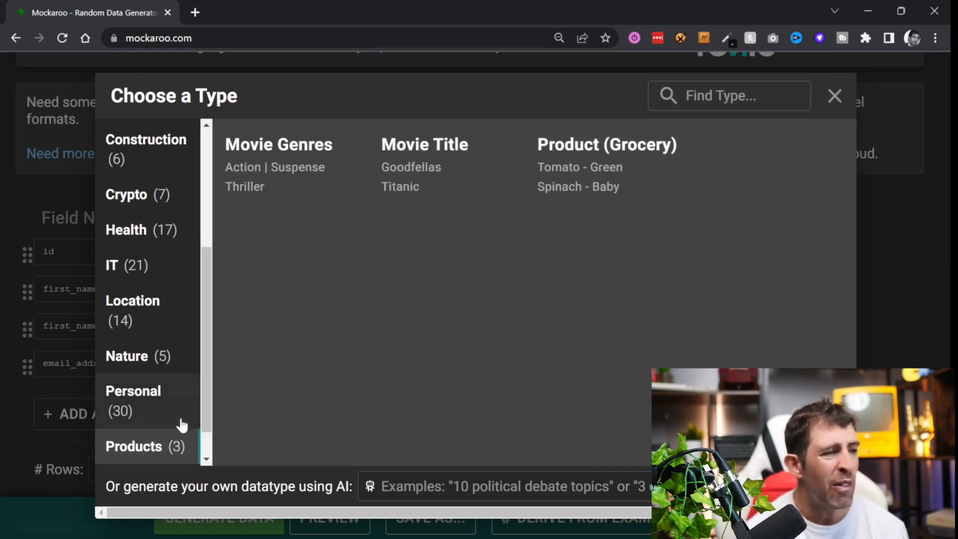
mouse_move(432, 164)
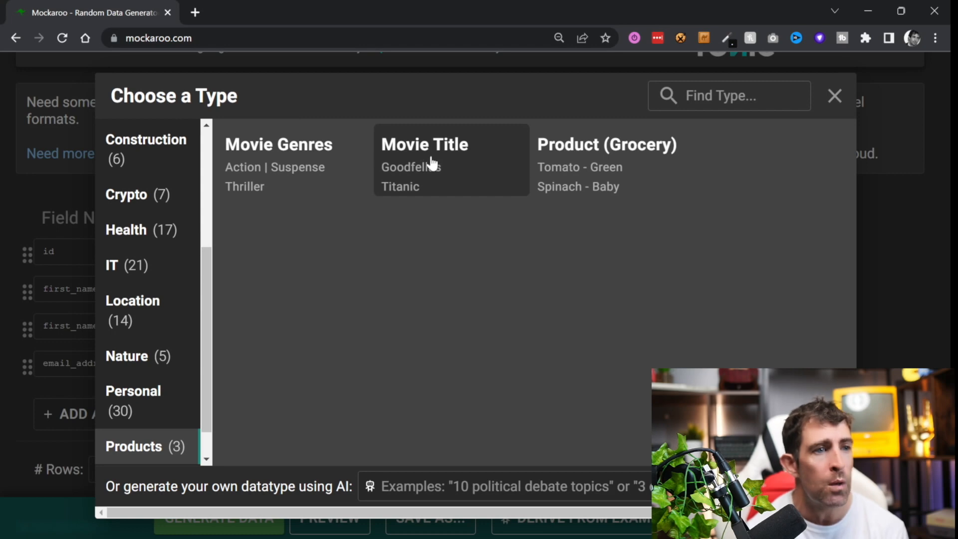
Step: Search the type list for 'ema' to find the Email Address type
left_click(728, 95)
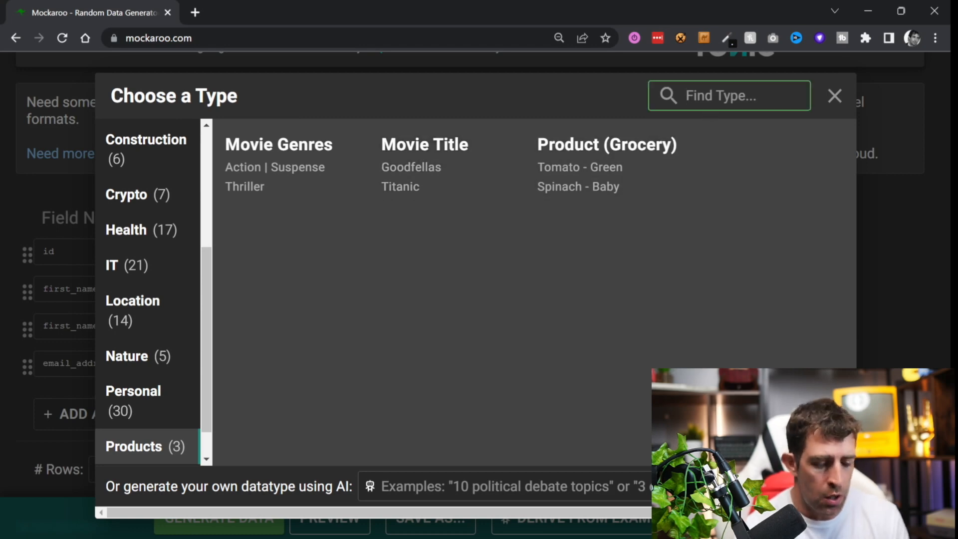
type("ema")
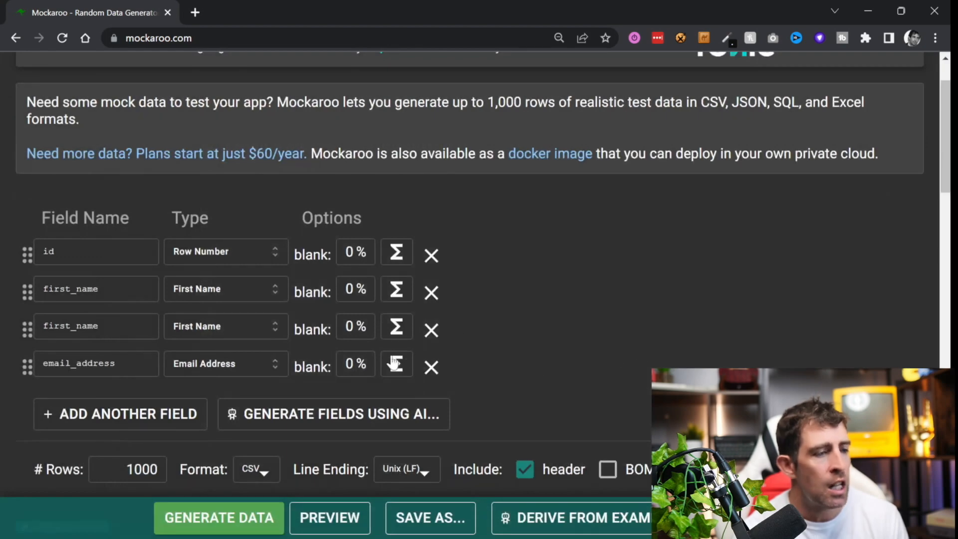
mouse_move(500, 366)
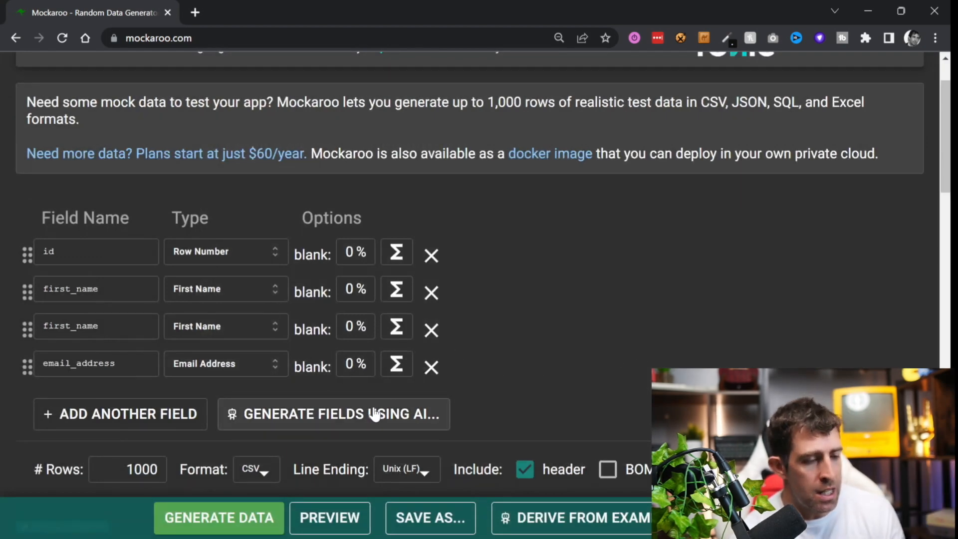
mouse_move(483, 450)
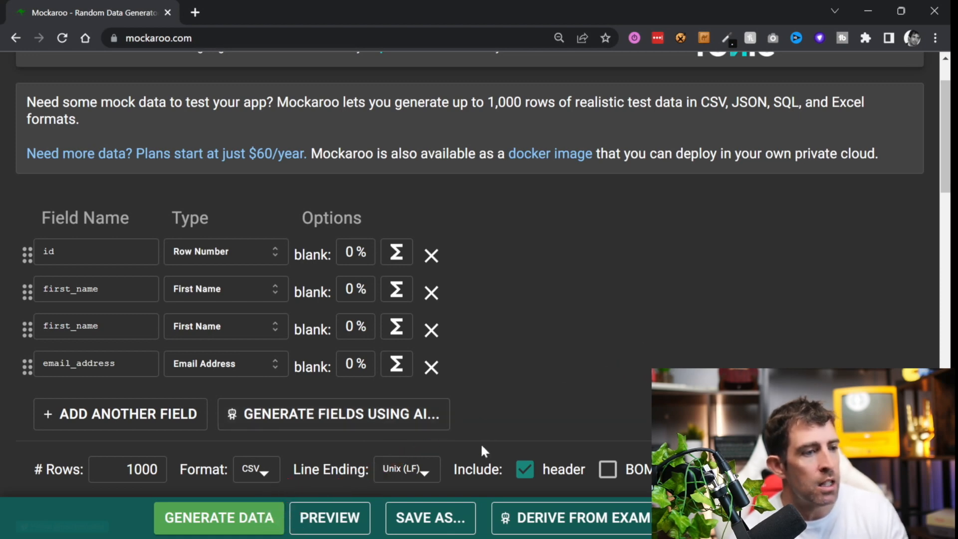
Step: Attempt generation, dismiss the duplicate-column error and delete the second first_name field
left_click(218, 517)
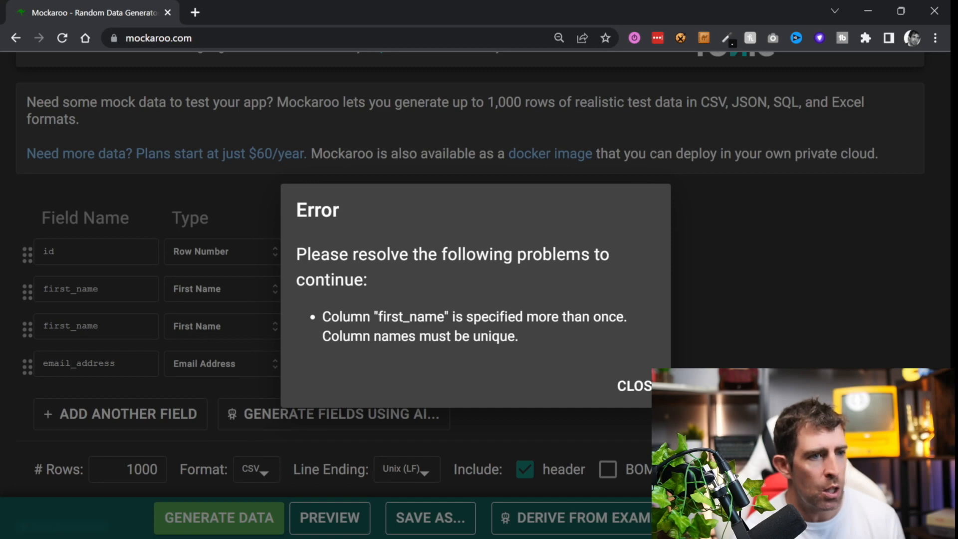
left_click(635, 385)
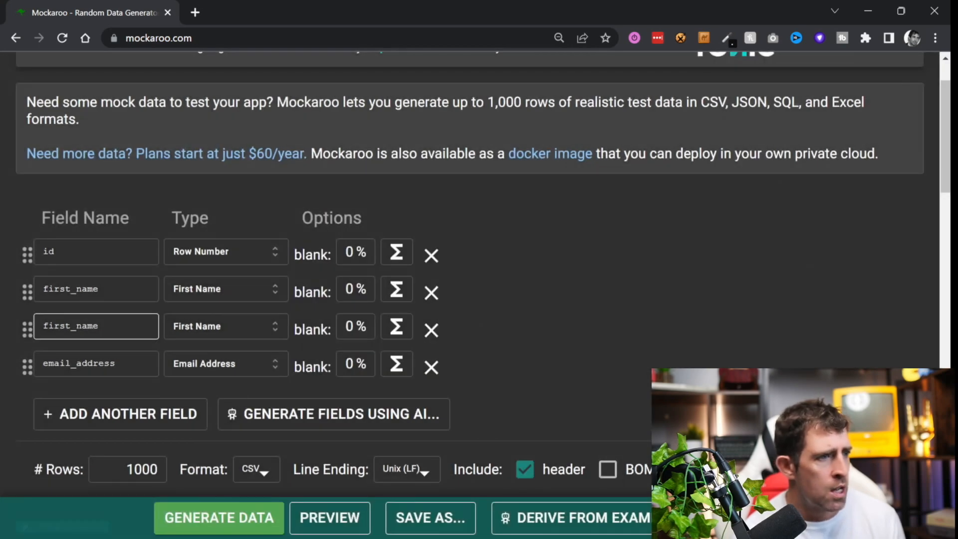
mouse_move(431, 329)
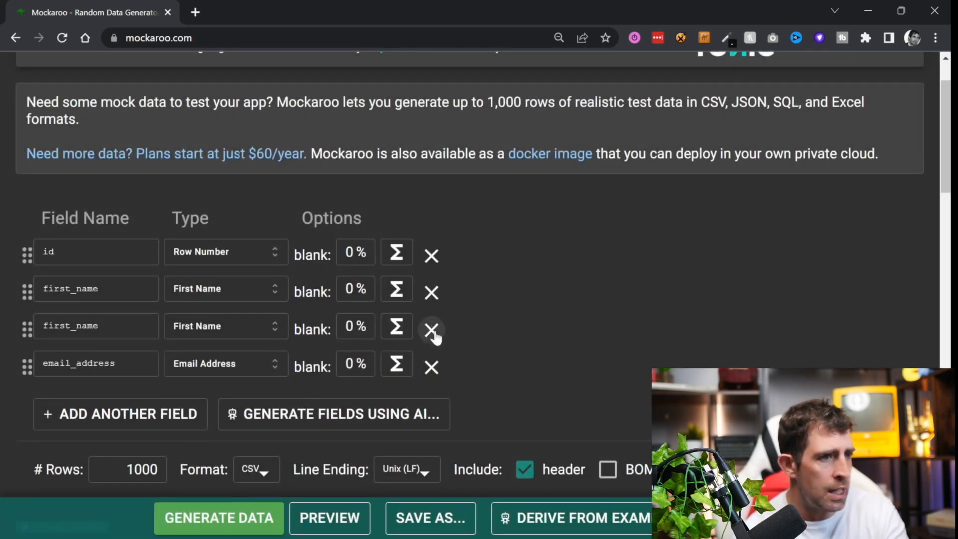
left_click(431, 330)
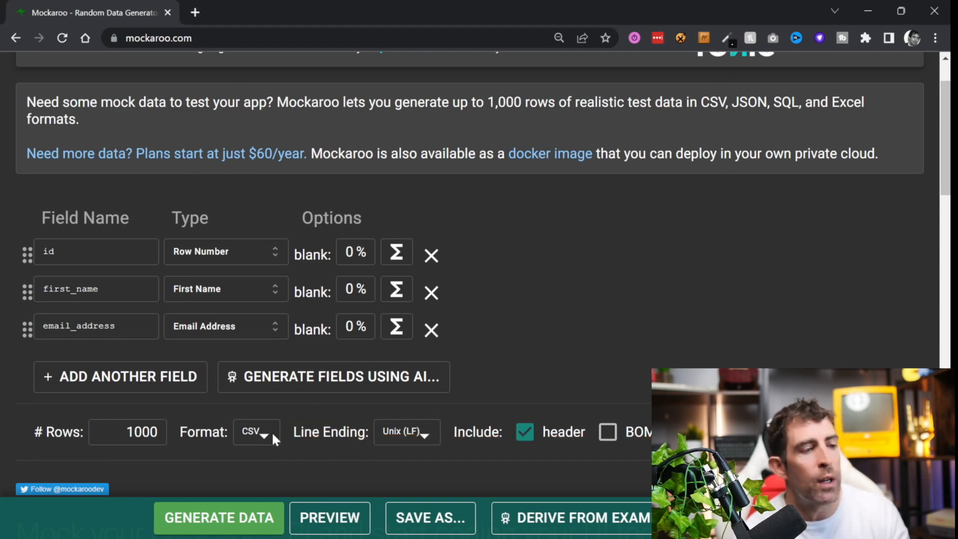
Step: Keep CSV format, download MOCK_DATA.csv and accept the Text Import settings in LibreOffice Calc
left_click(254, 432)
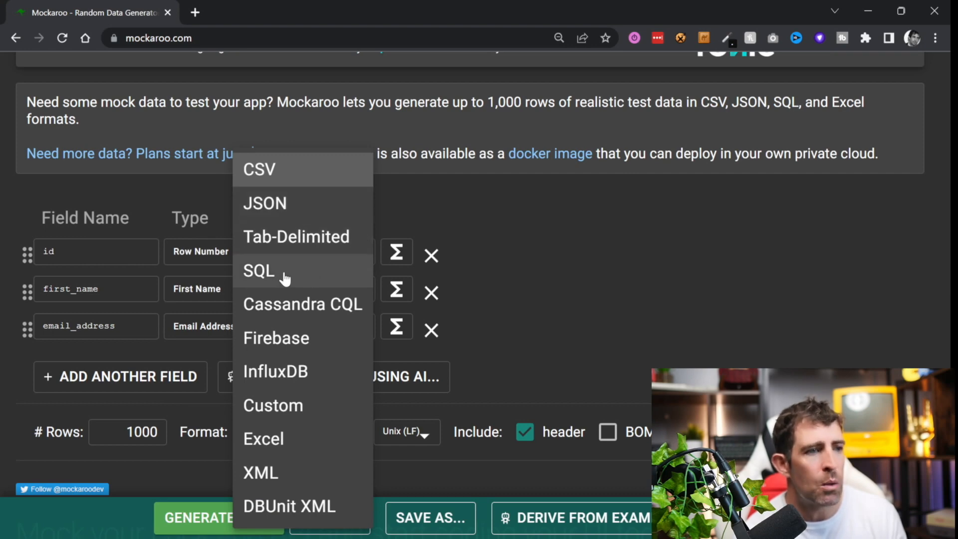
mouse_move(332, 320)
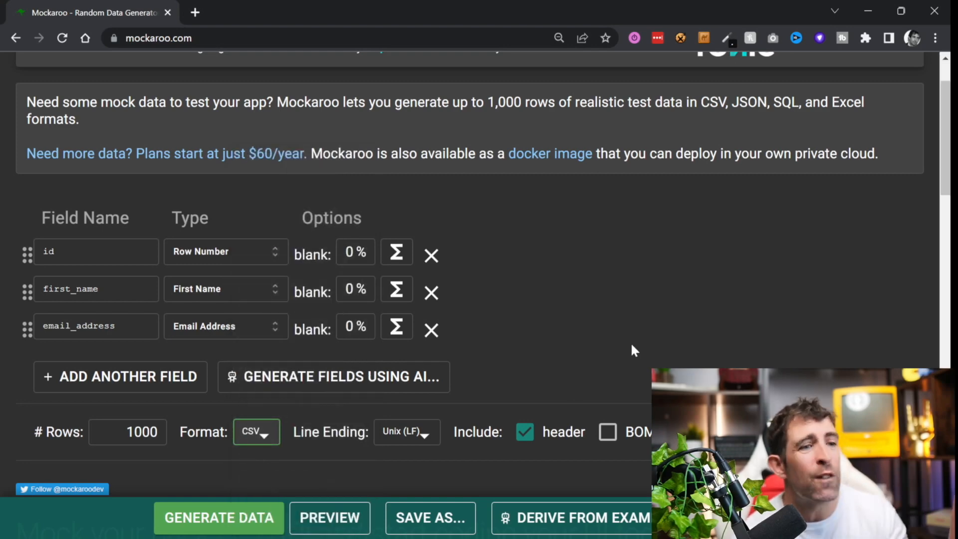
left_click(127, 432)
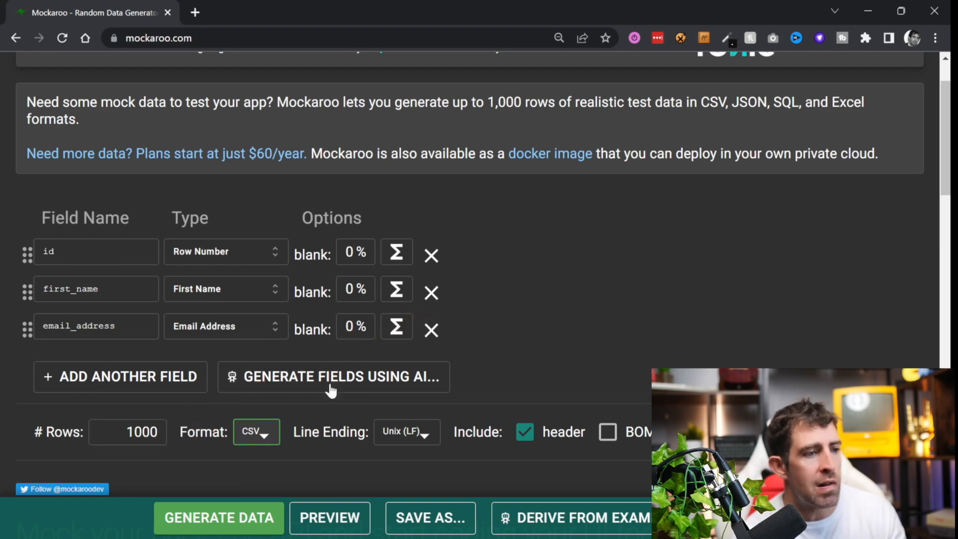
mouse_move(233, 437)
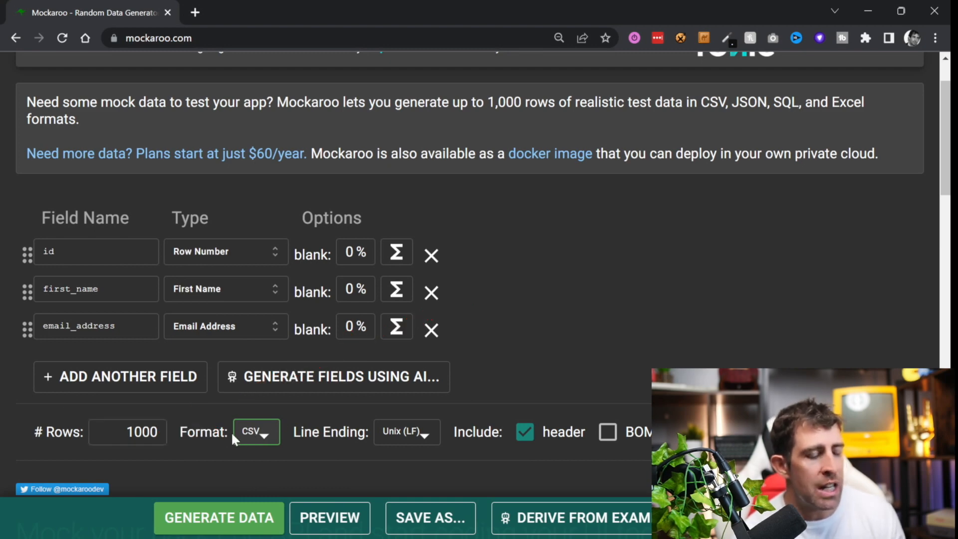
left_click(218, 518)
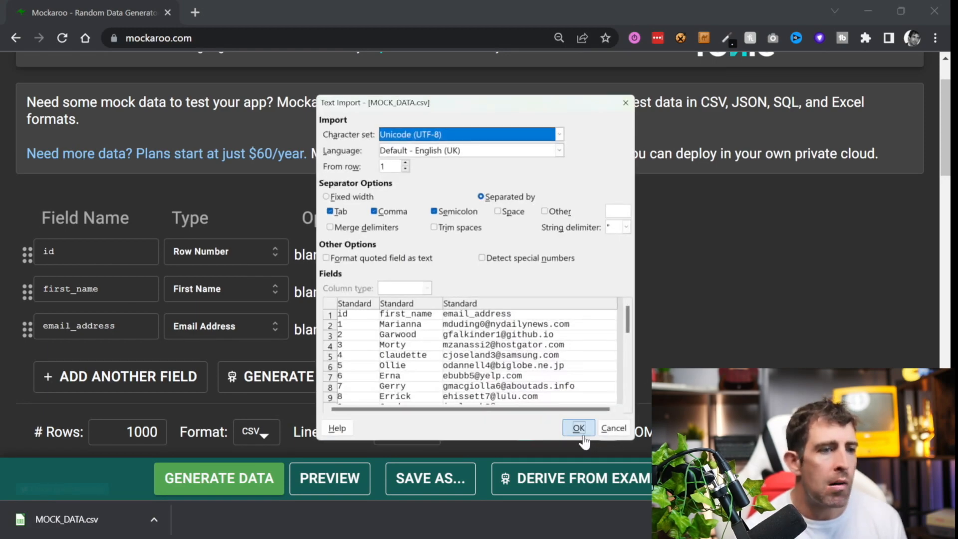
left_click(578, 428)
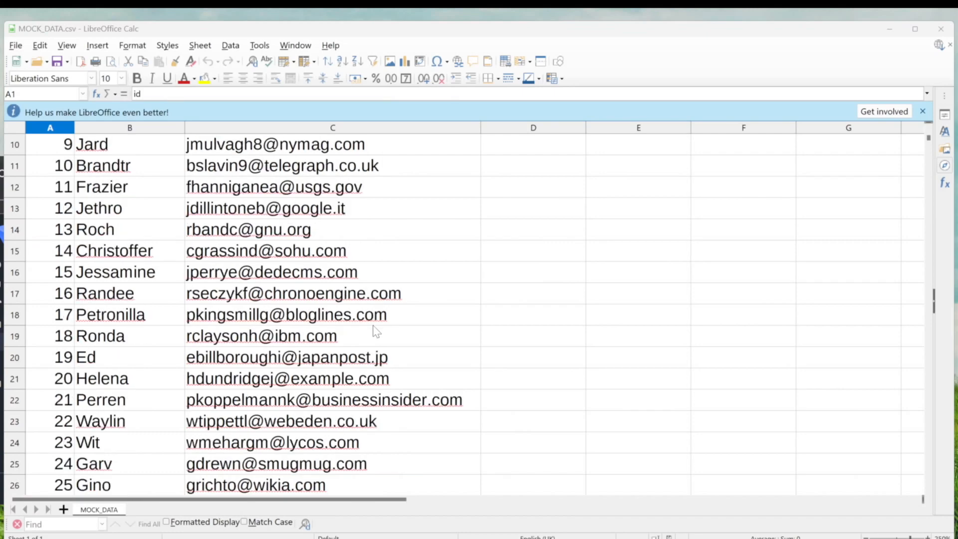
scroll("down", 3)
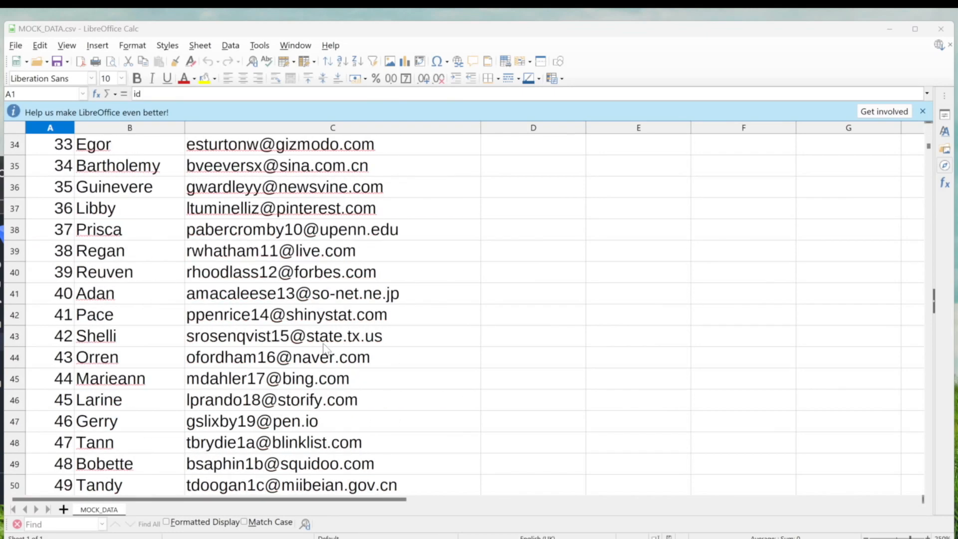
scroll("down", 3)
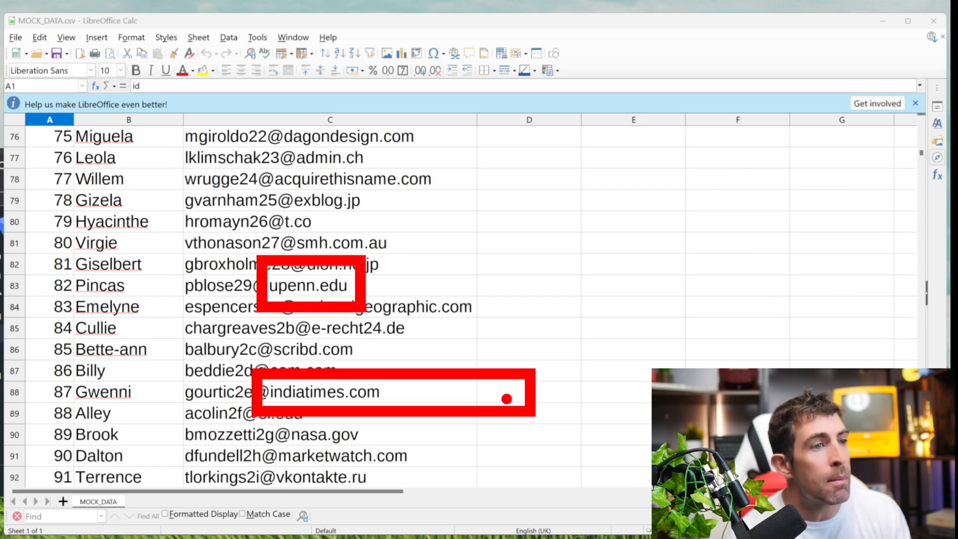
scroll("down", 3)
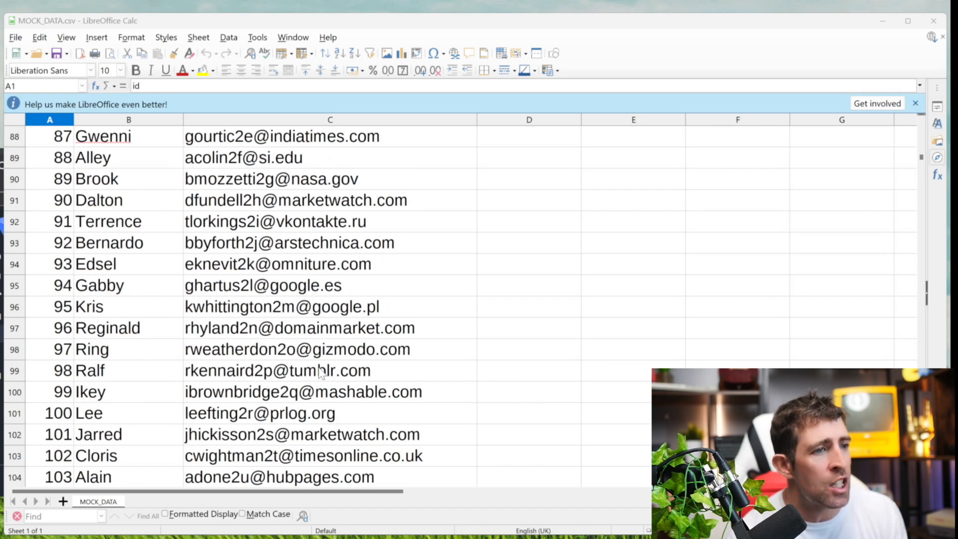
scroll("down", 3)
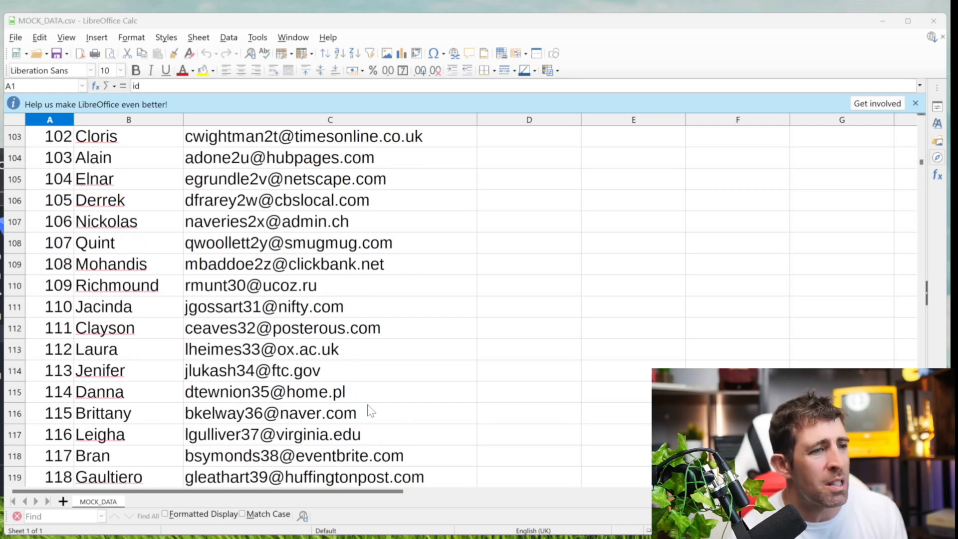
scroll("down", 3)
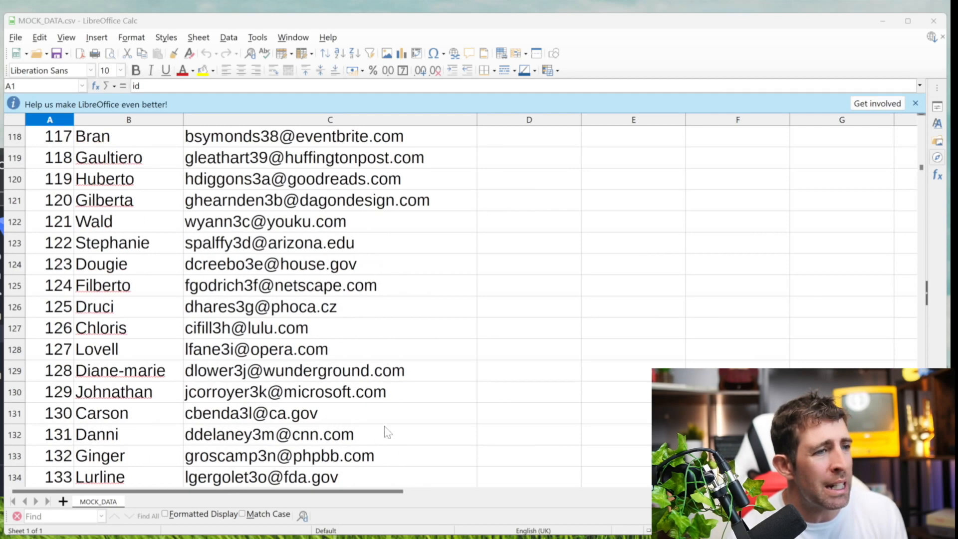
mouse_move(381, 338)
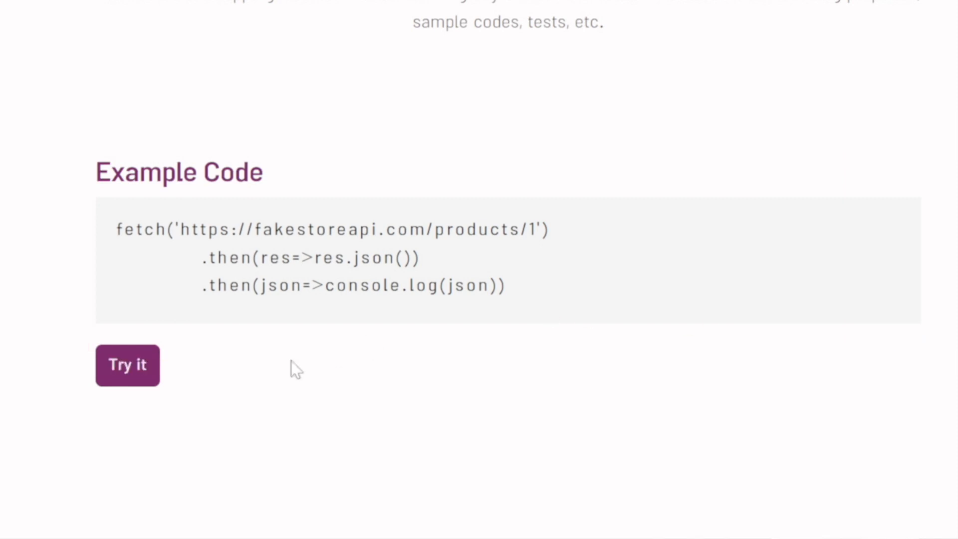
Step: Run the example product 1 request and view the returned backpack JSON record
left_click(127, 365)
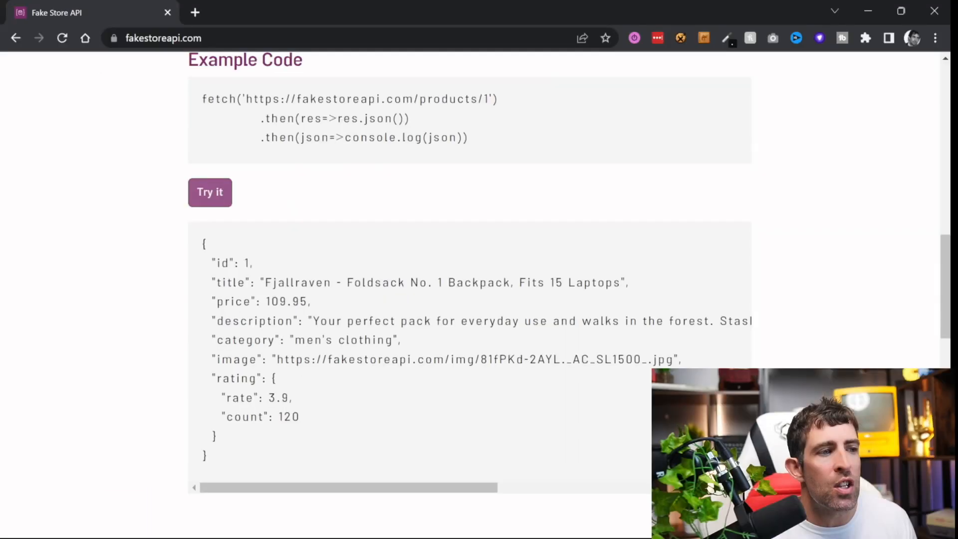
scroll("down", 3)
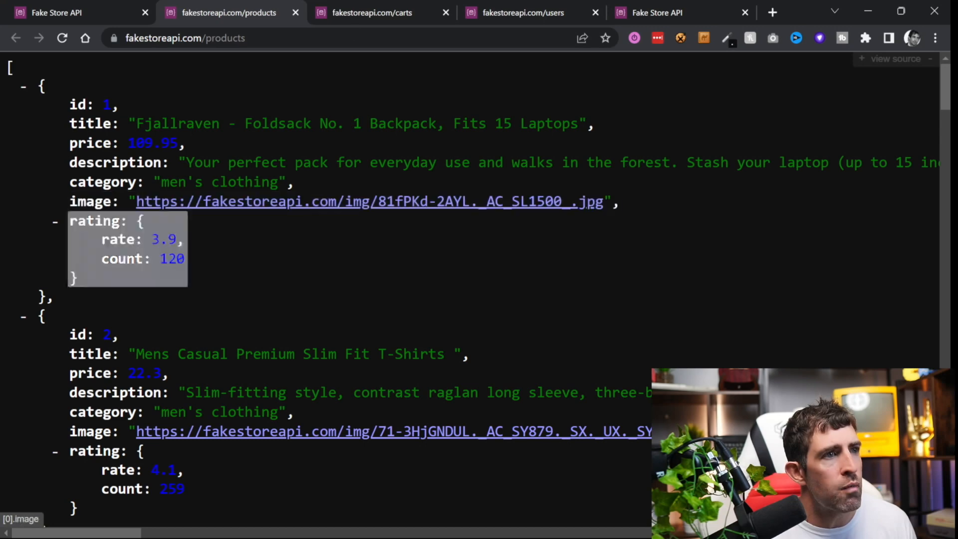
left_click(371, 12)
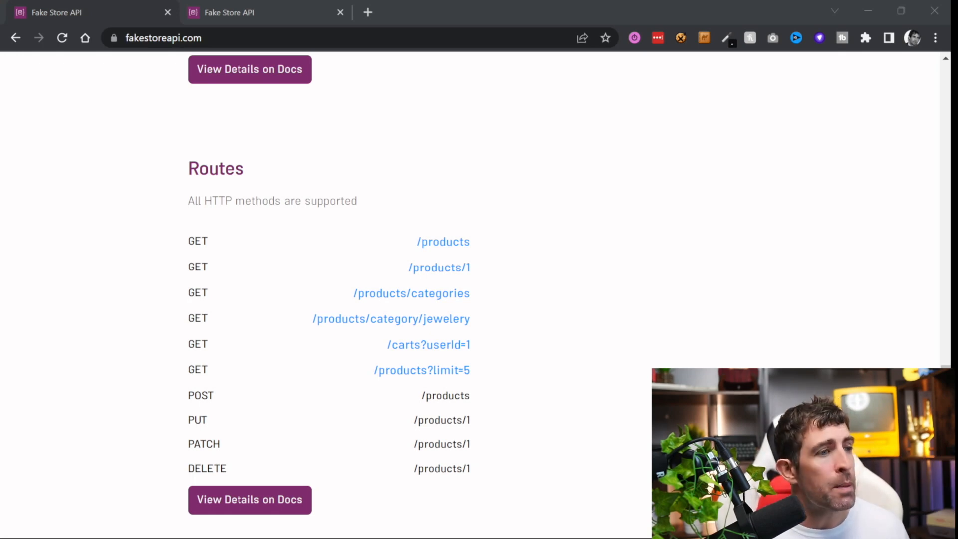
mouse_move(652, 228)
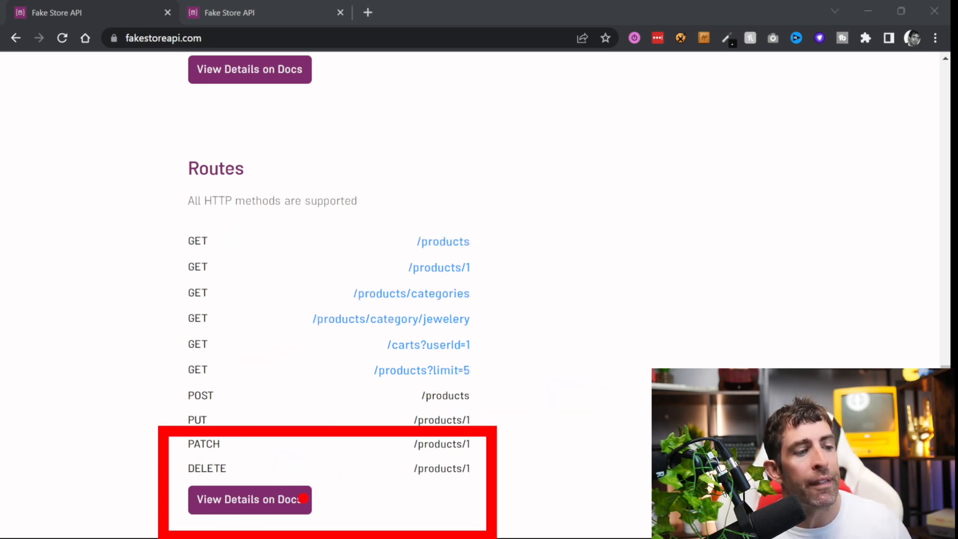
scroll("down", 3)
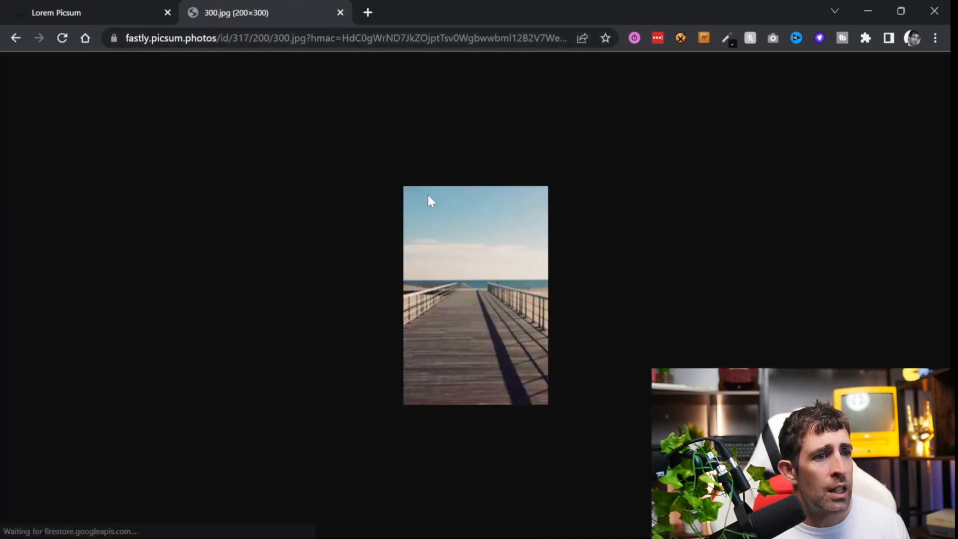
Step: Change the picsum.photos address to request a 900 by 300 random image and load it
left_click(345, 38)
type("https://picsum.photos/200/300")
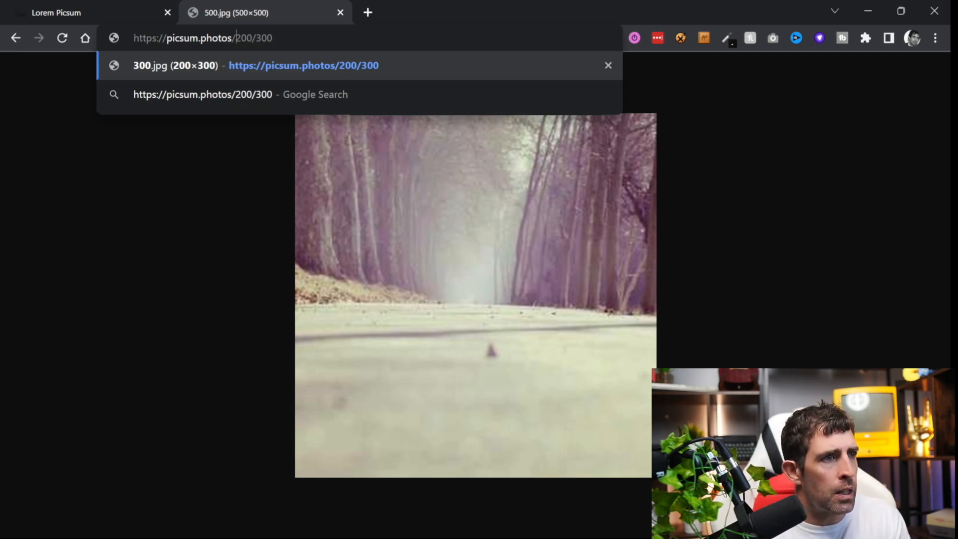
type("900")
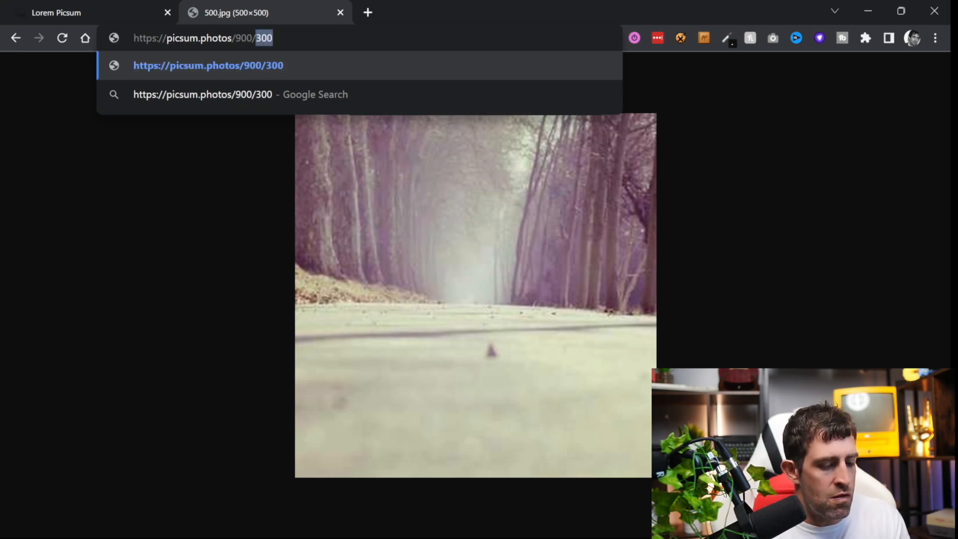
key("Enter")
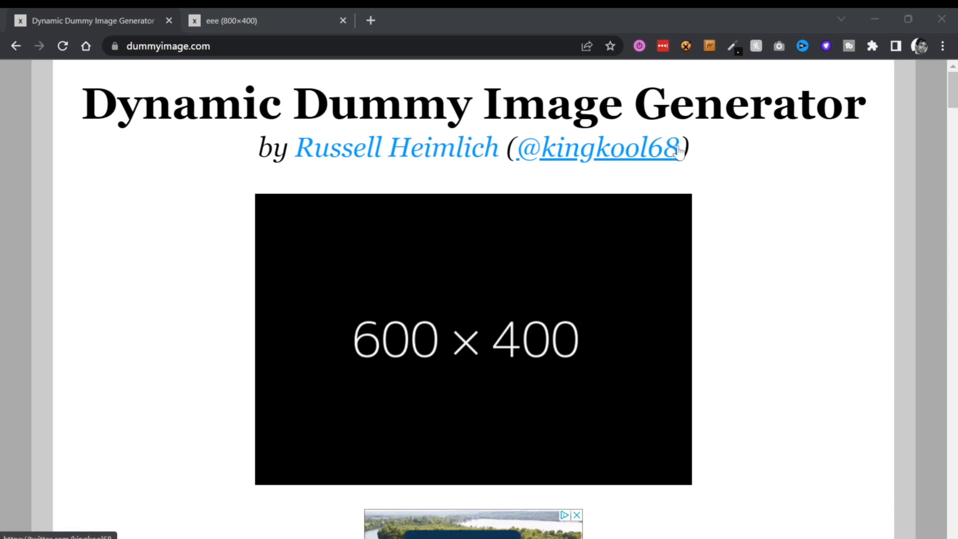
Step: Scroll dummyimage.com down to the URL builder for a 600x400 image and select a field value
scroll("down", 3)
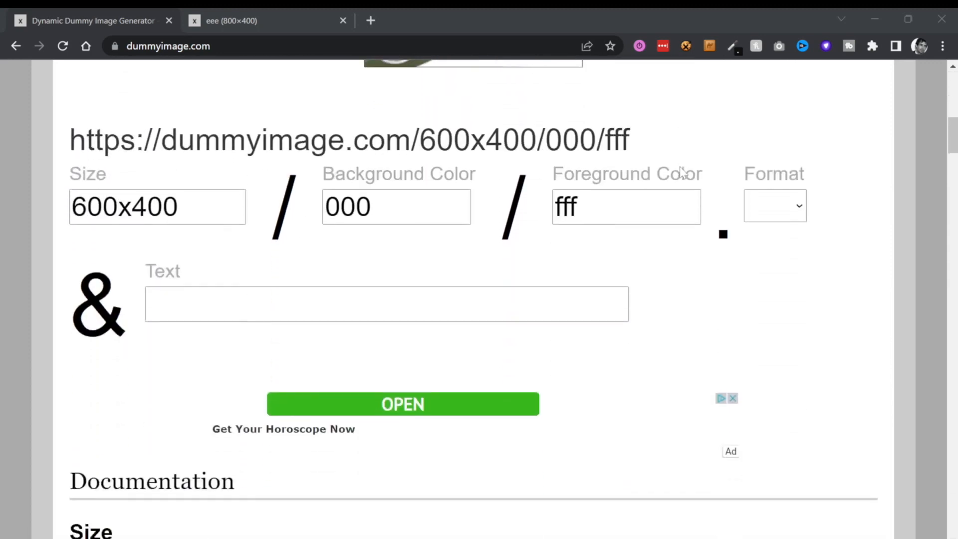
scroll("down", 3)
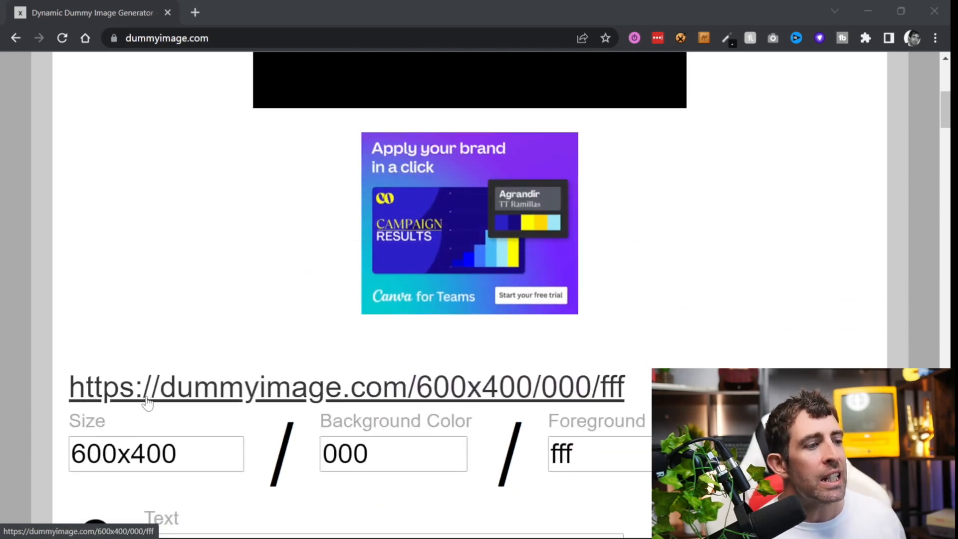
scroll("down", 3)
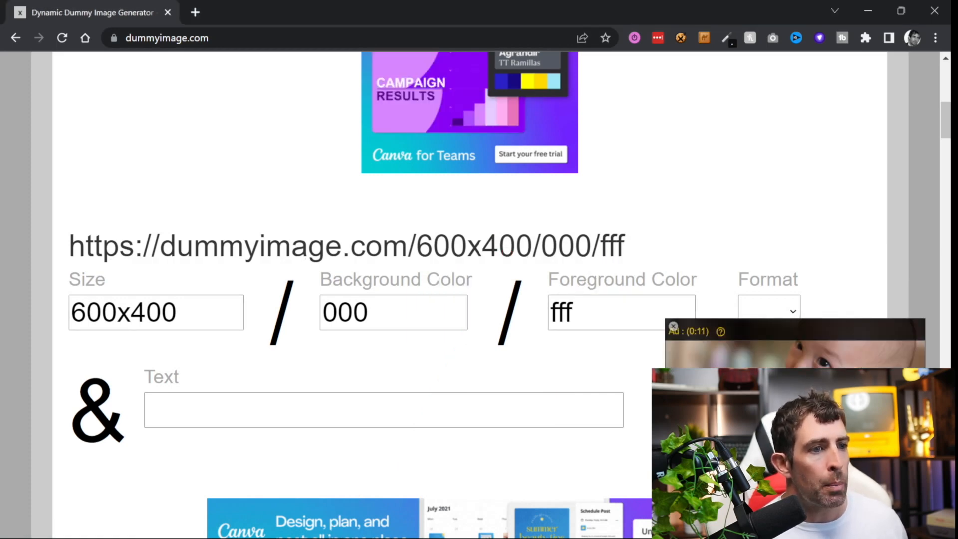
triple_click(347, 246)
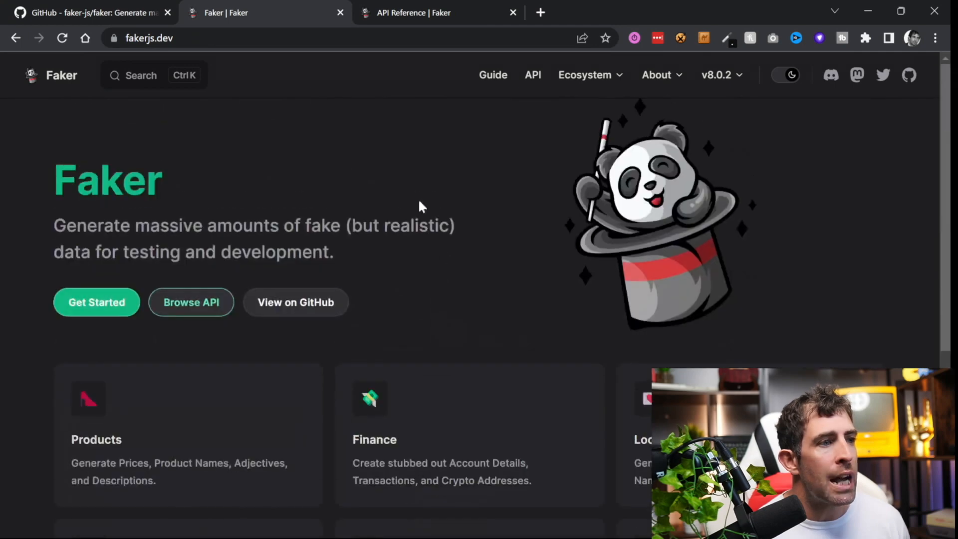
Step: Scroll Faker's API module list and open the Hacker abbreviation docs in a new tab
scroll("down", 3)
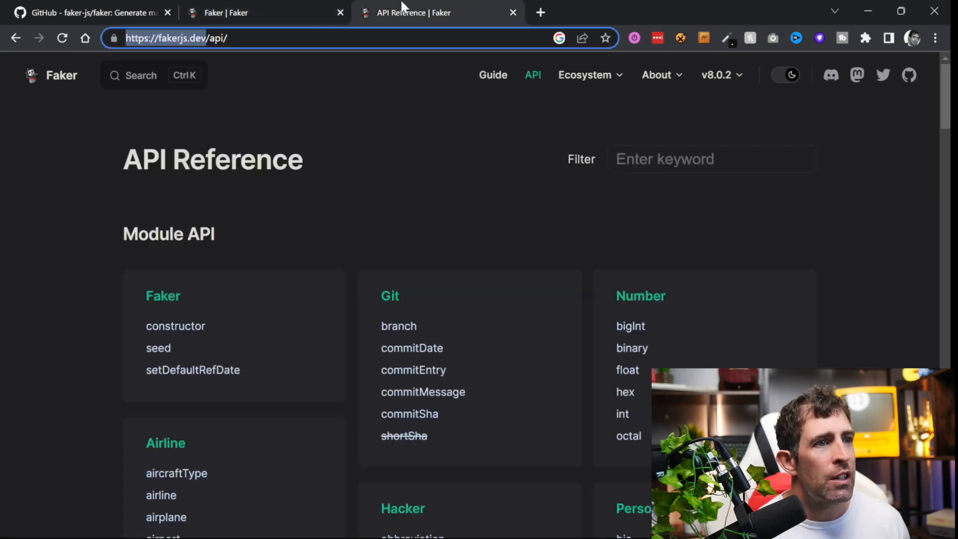
scroll("down", 3)
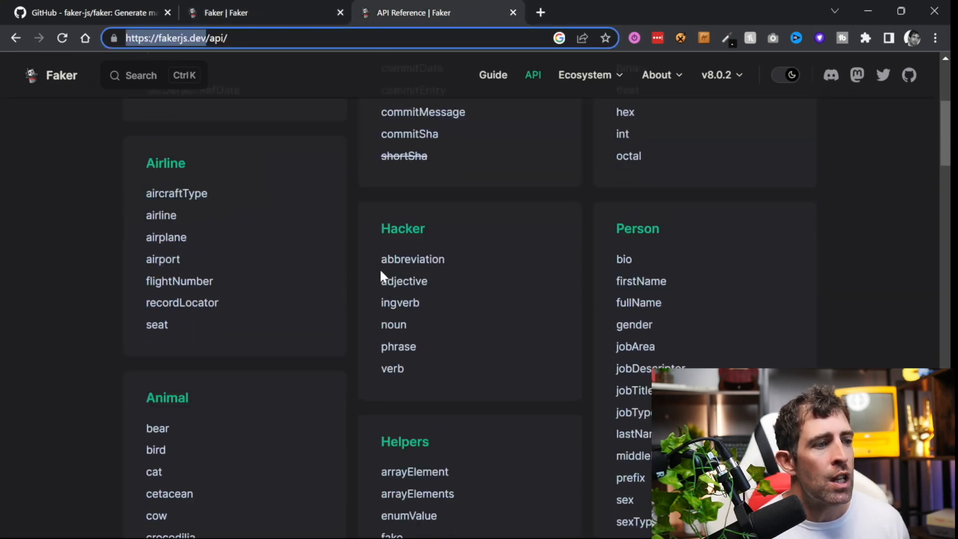
scroll("down", 3)
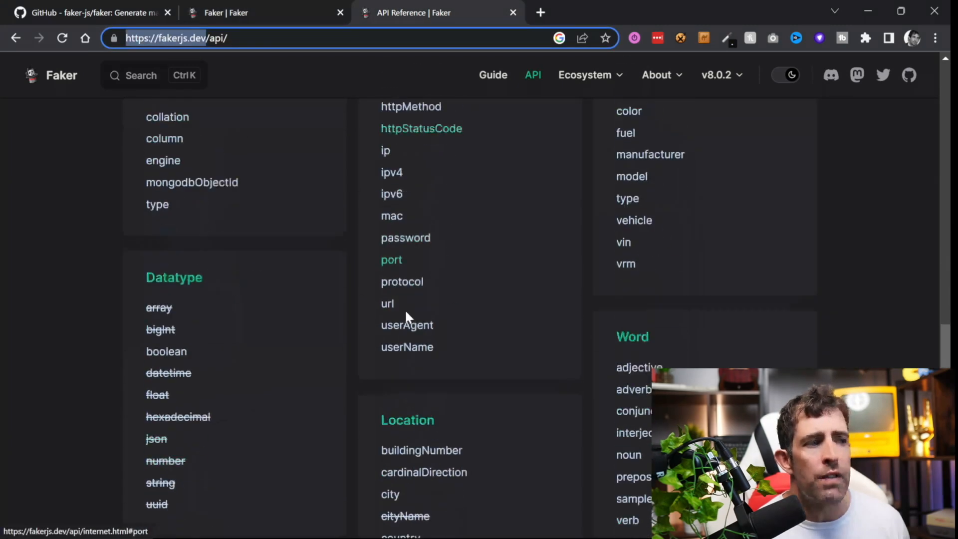
scroll("down", 3)
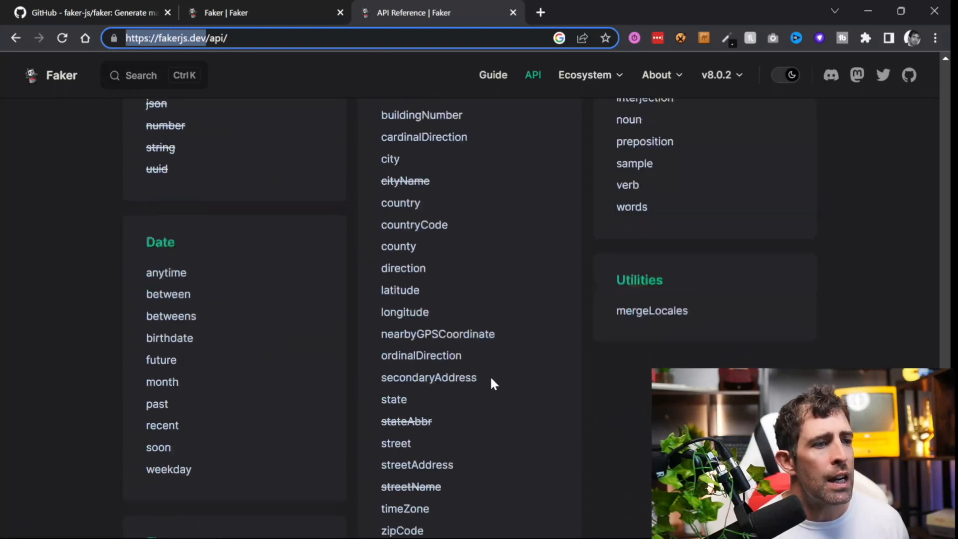
scroll("down", 3)
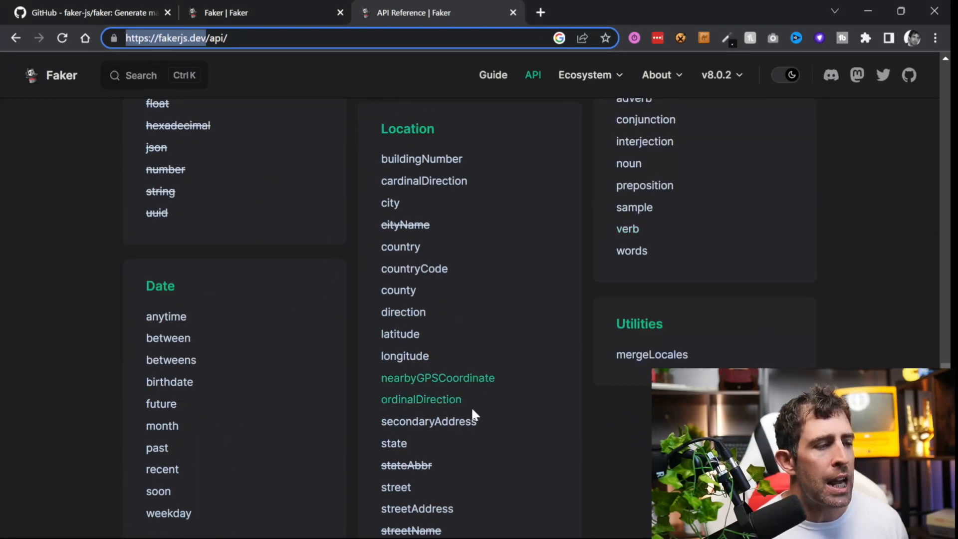
scroll("down", 3)
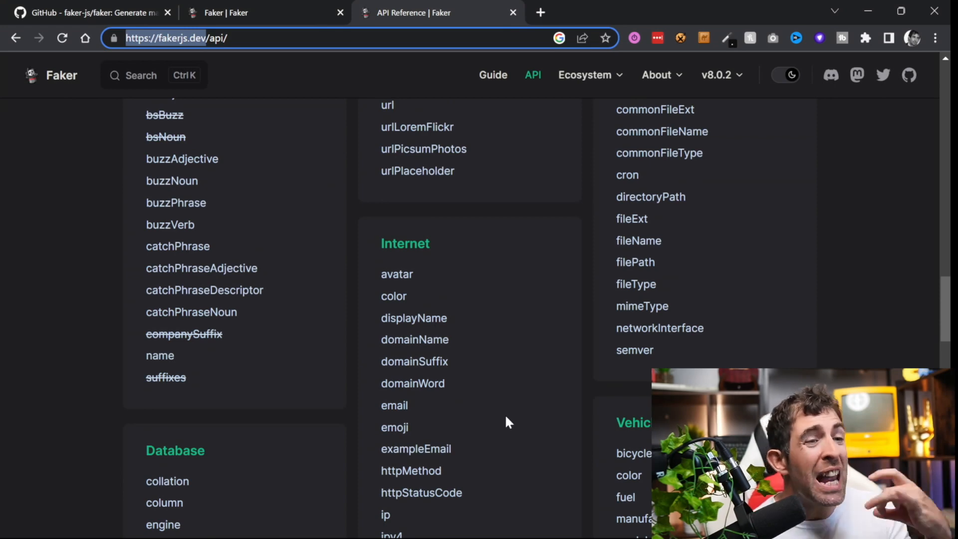
scroll("down", 3)
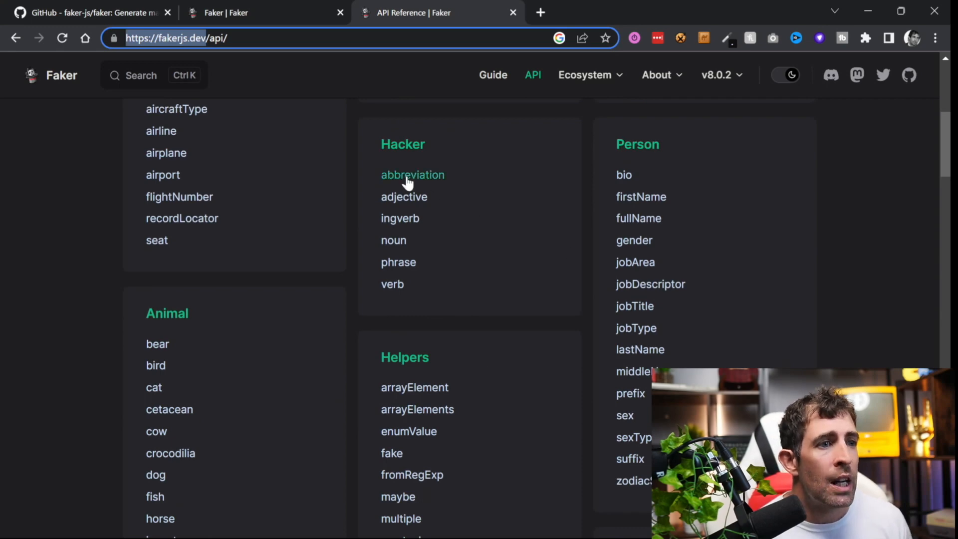
left_click(412, 175)
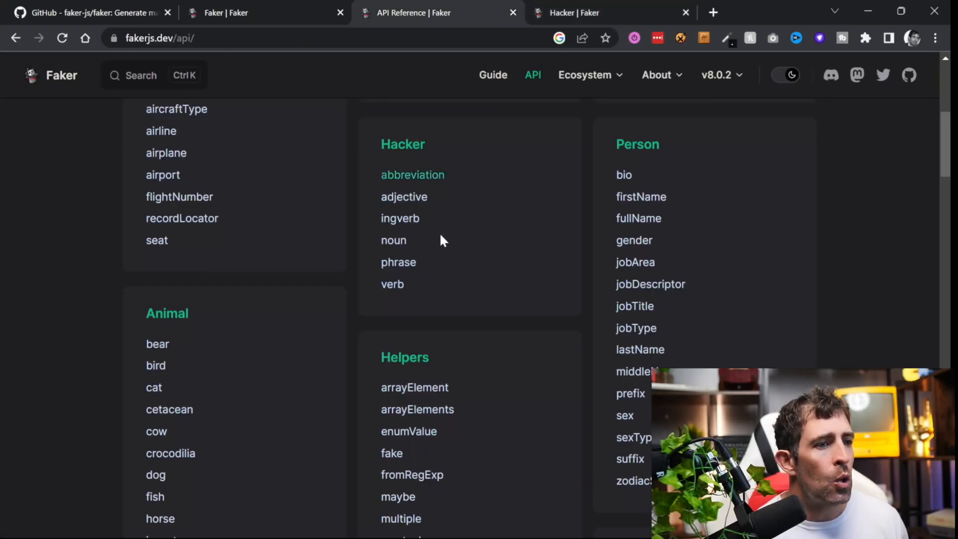
mouse_move(630, 426)
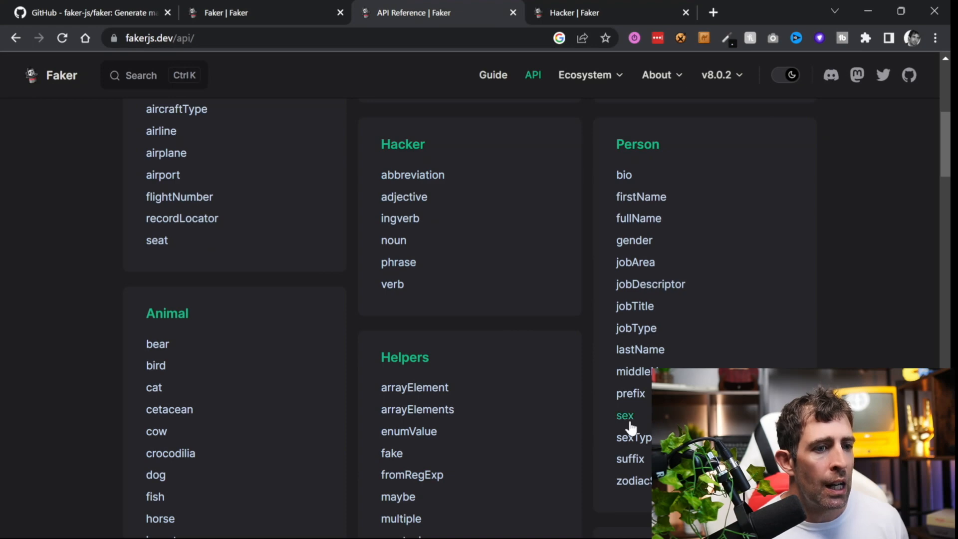
Step: Open the docs for the Person sex method
left_click(624, 415)
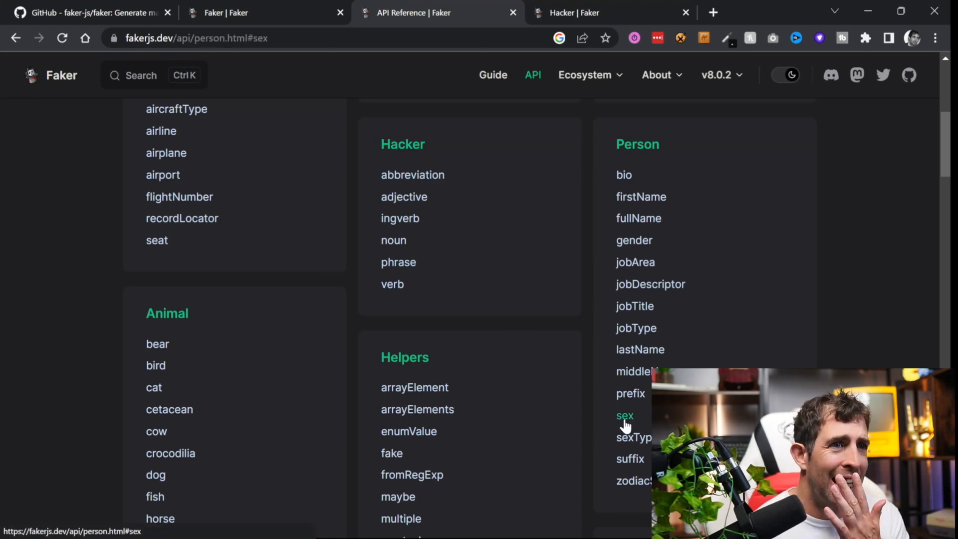
left_click(625, 415)
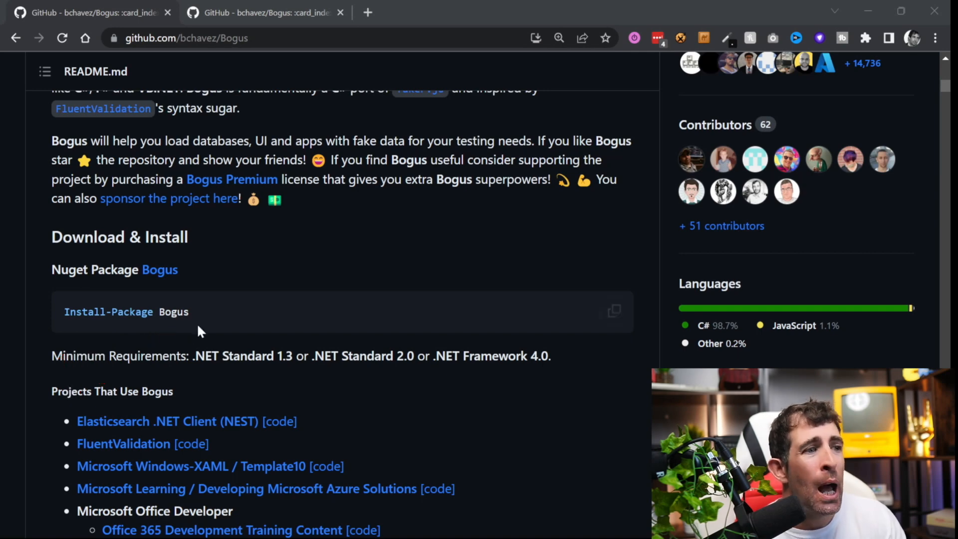
mouse_move(420, 334)
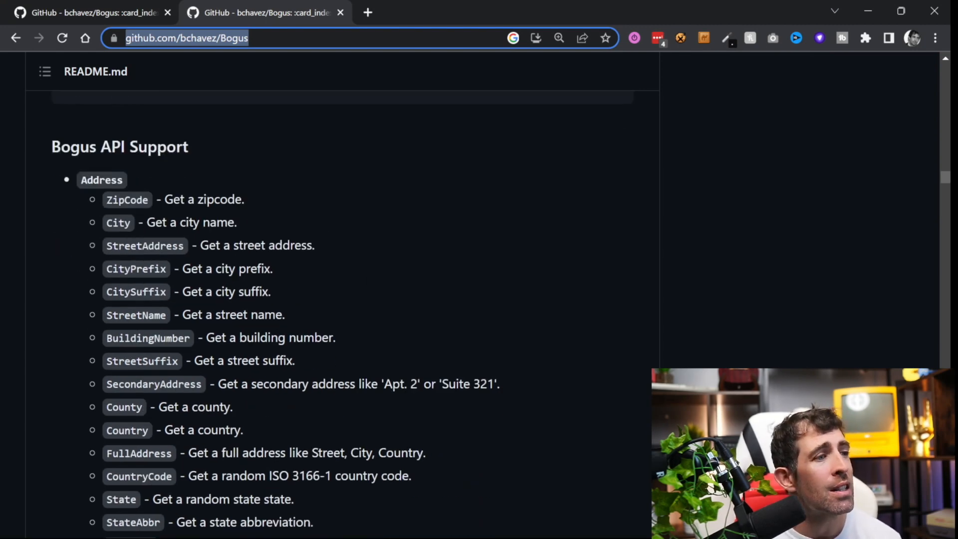
Step: Scroll the Bogus README from Download & Install down to the Bogus API Support list
scroll("down", 3)
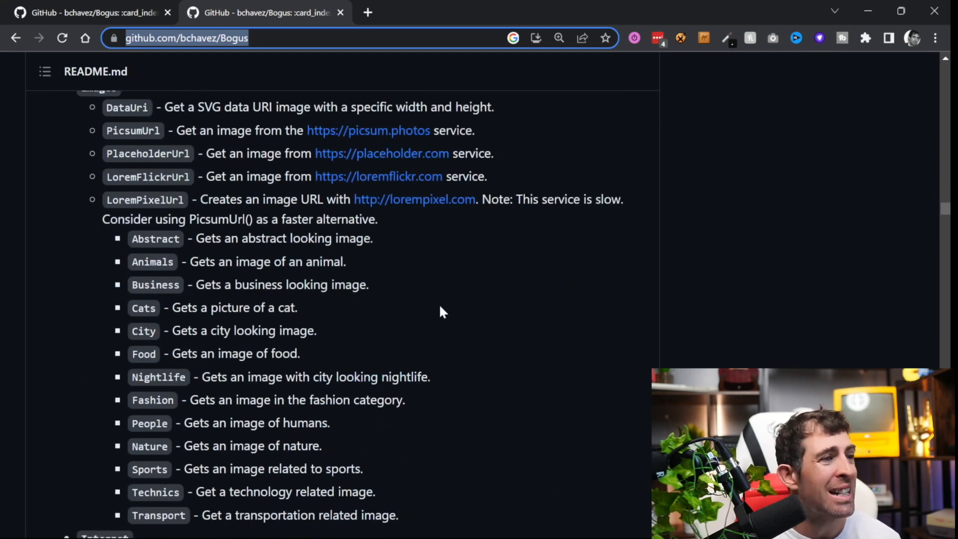
scroll("down", 3)
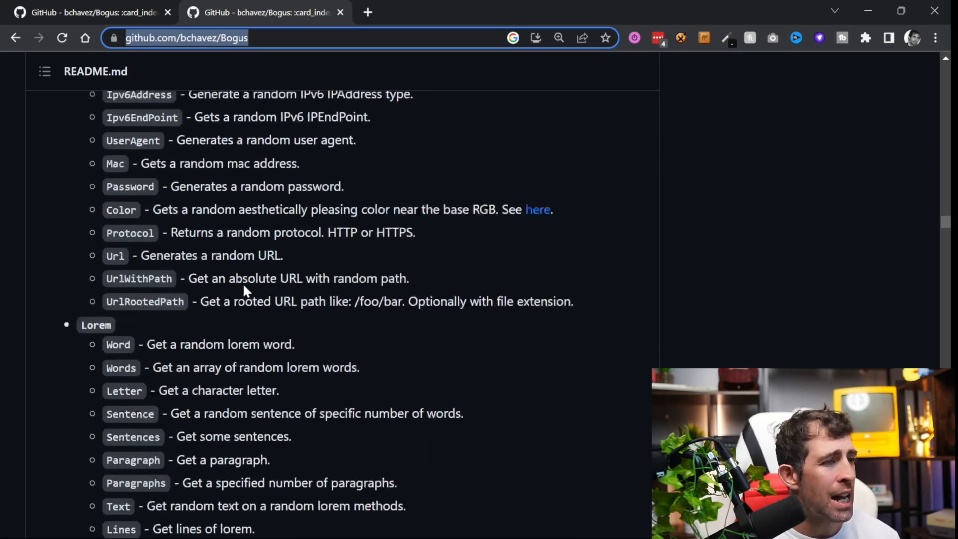
scroll("down", 3)
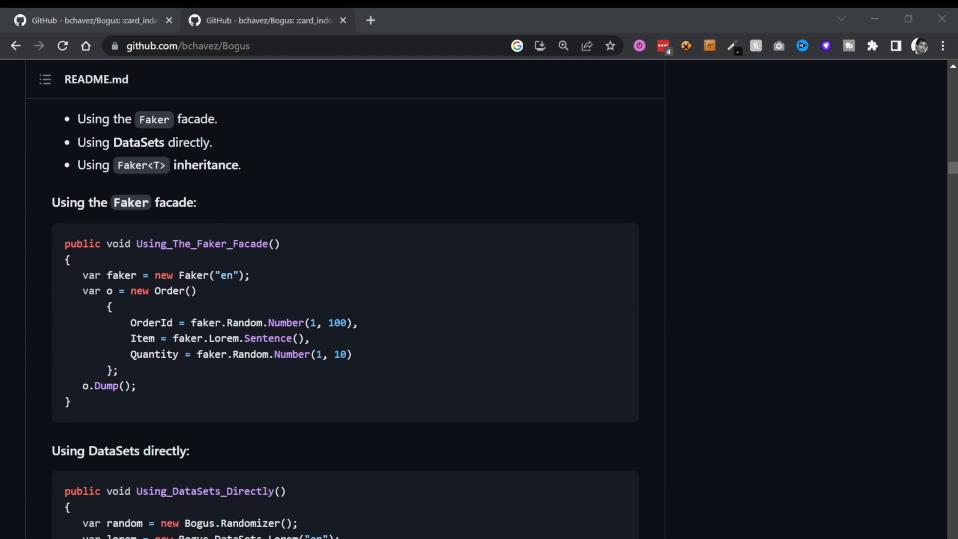
Step: Bring the 'Using the Faker facade' C# Order example into focus on the README
left_click(238, 179)
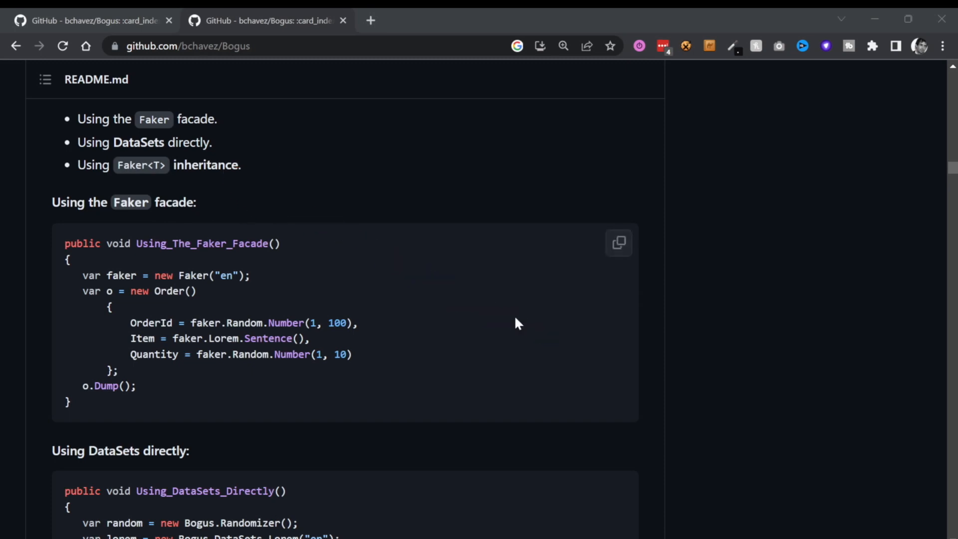
mouse_move(528, 330)
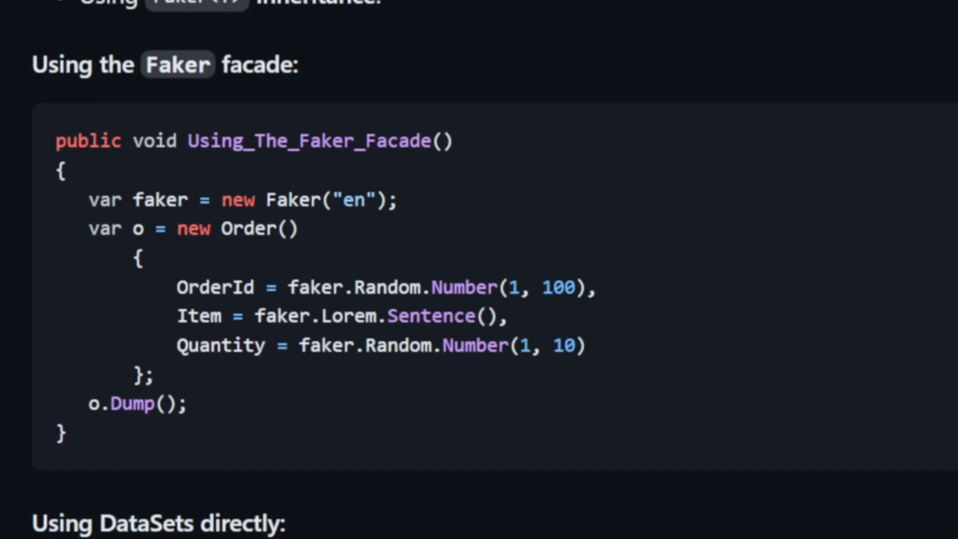
mouse_move(528, 223)
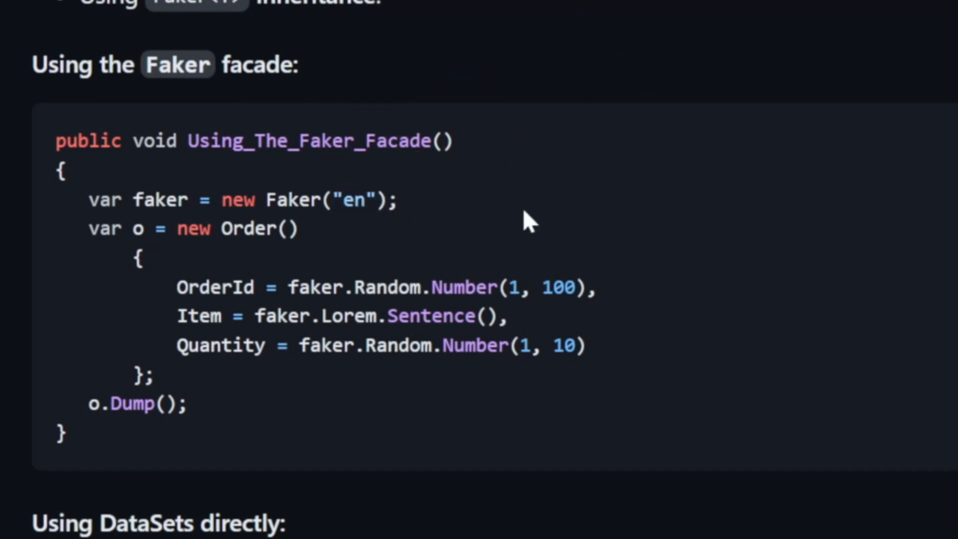